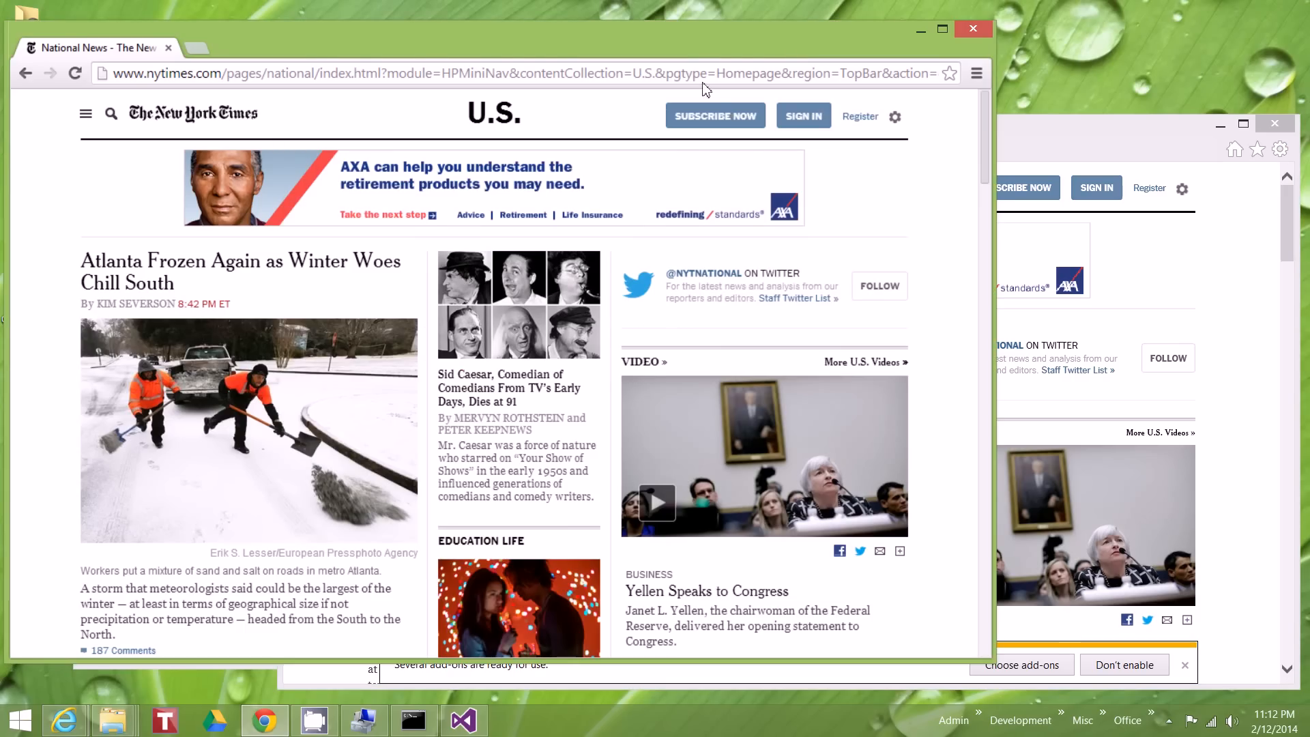
mouse_move(79, 172)
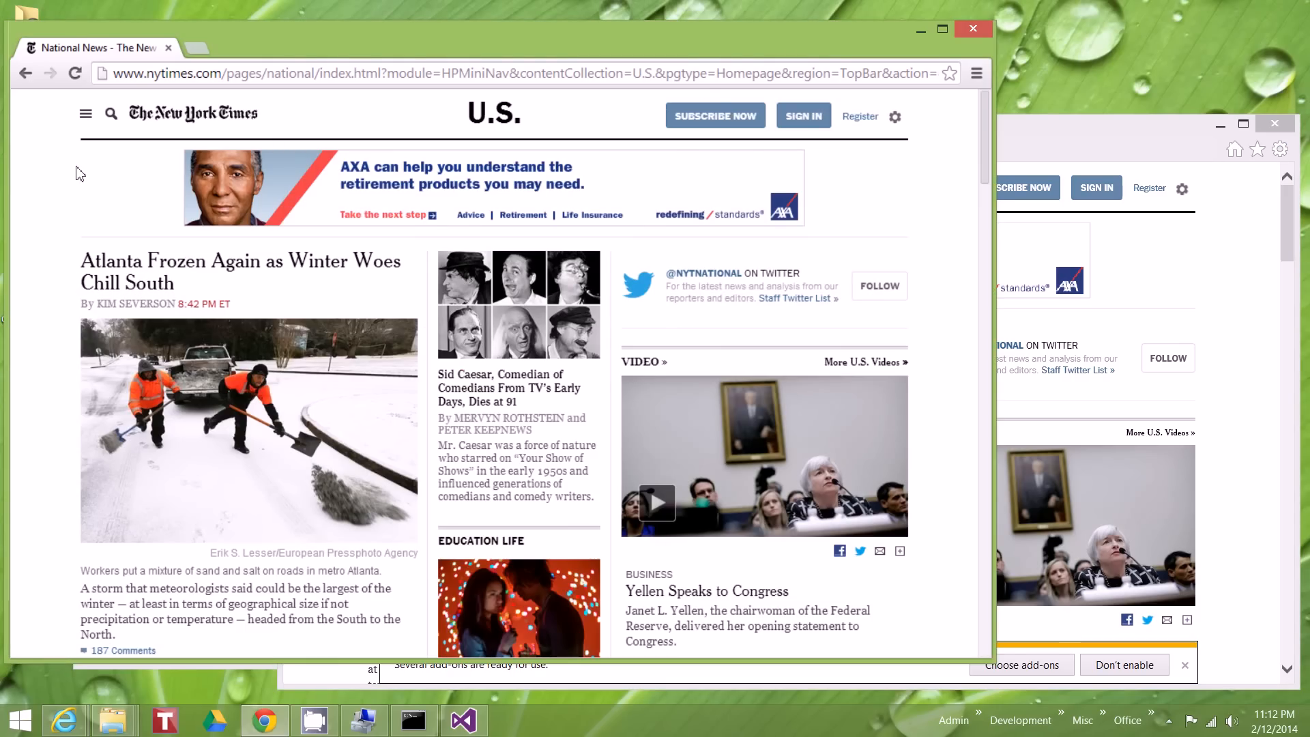
mouse_move(75, 125)
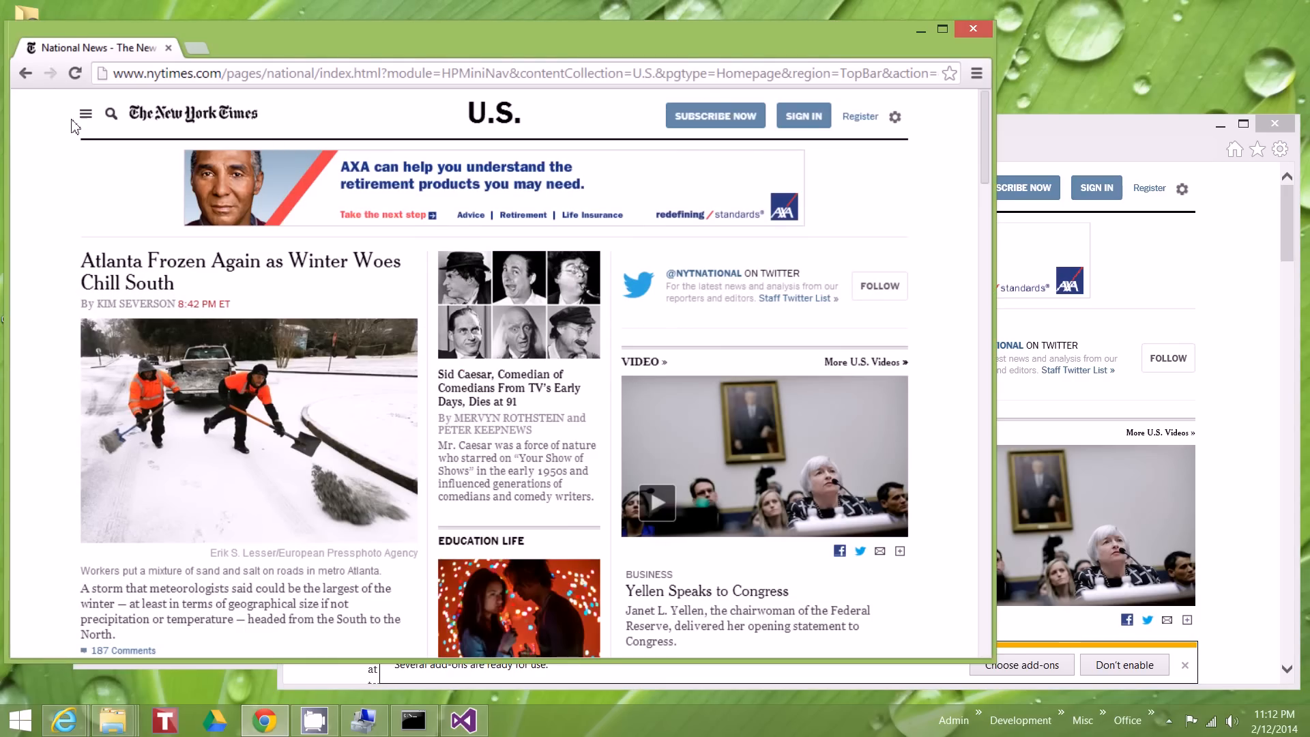
mouse_move(130, 192)
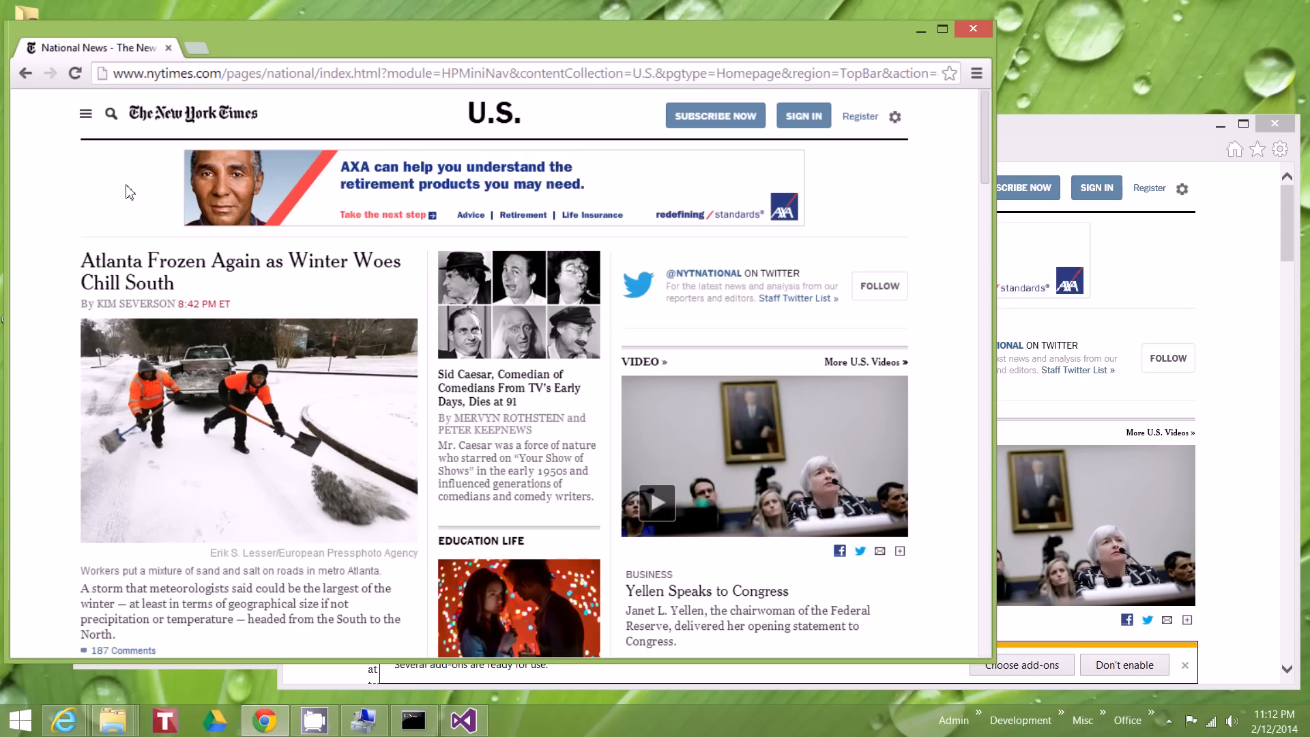
mouse_move(1048, 149)
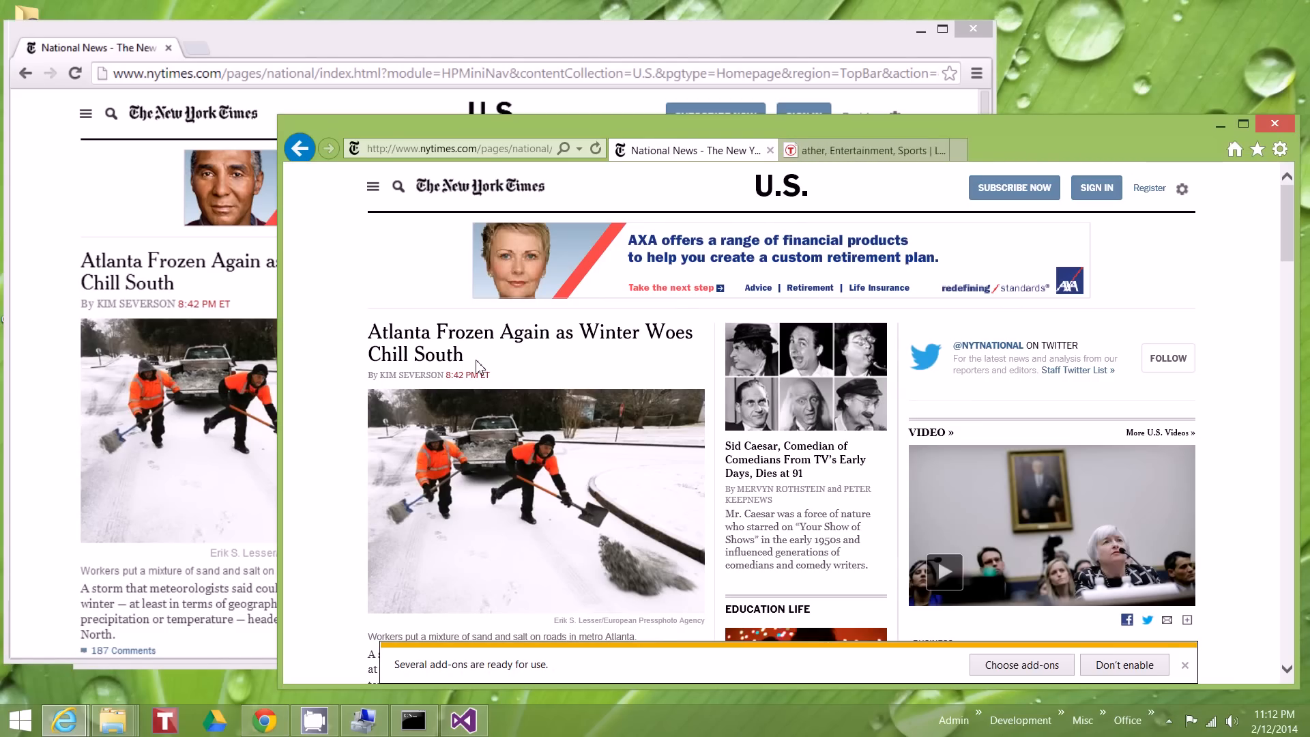
mouse_move(426, 354)
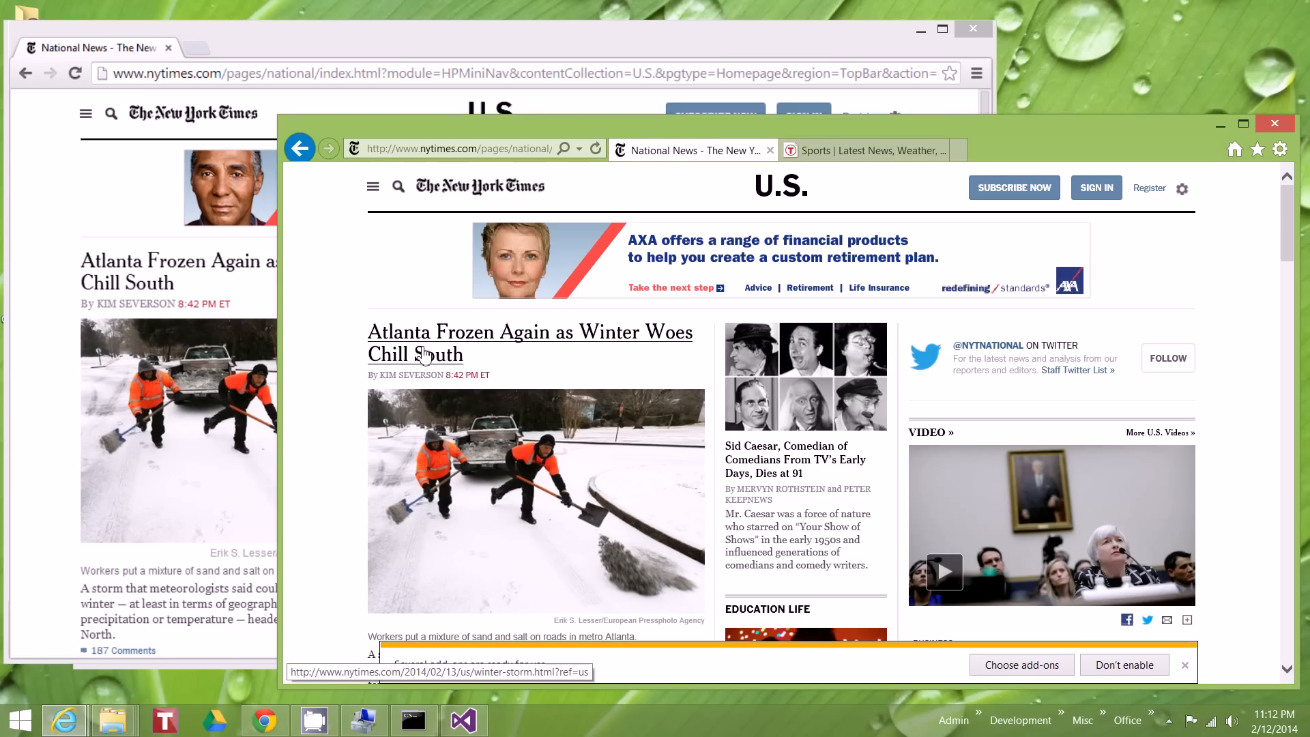
mouse_move(350, 352)
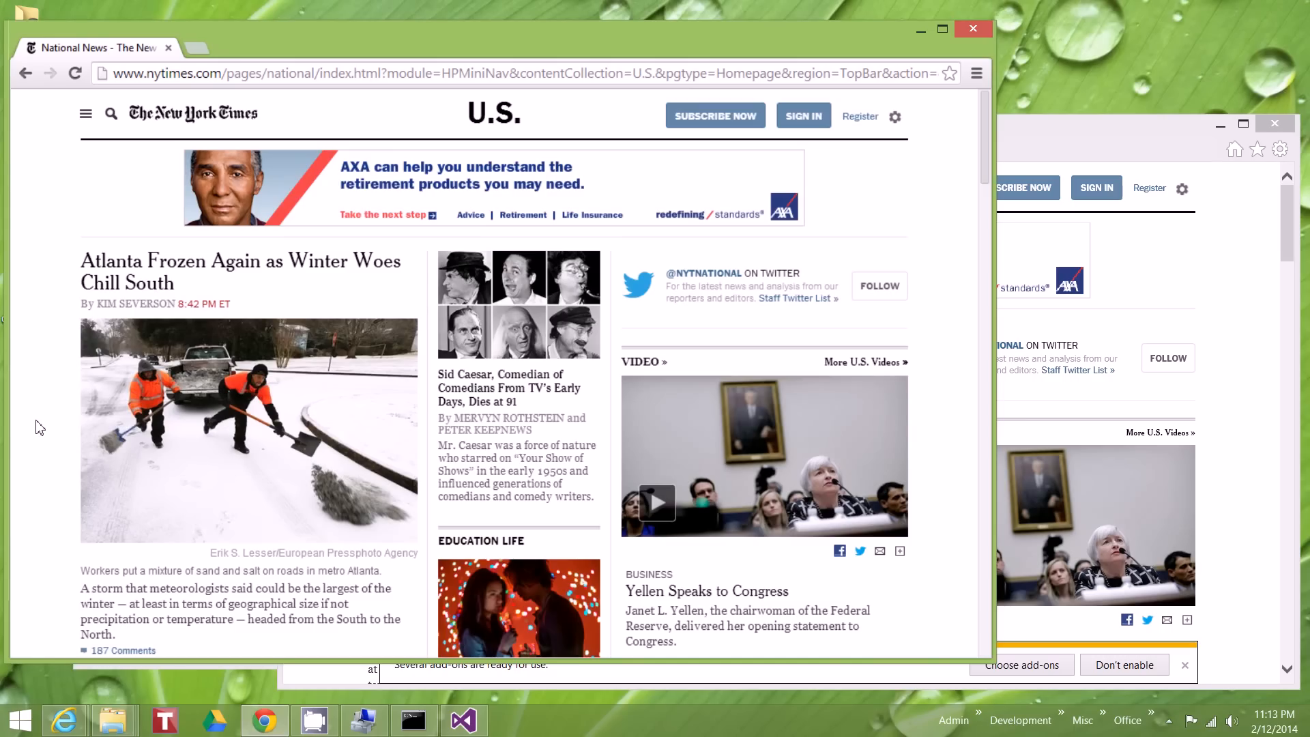
mouse_move(265, 719)
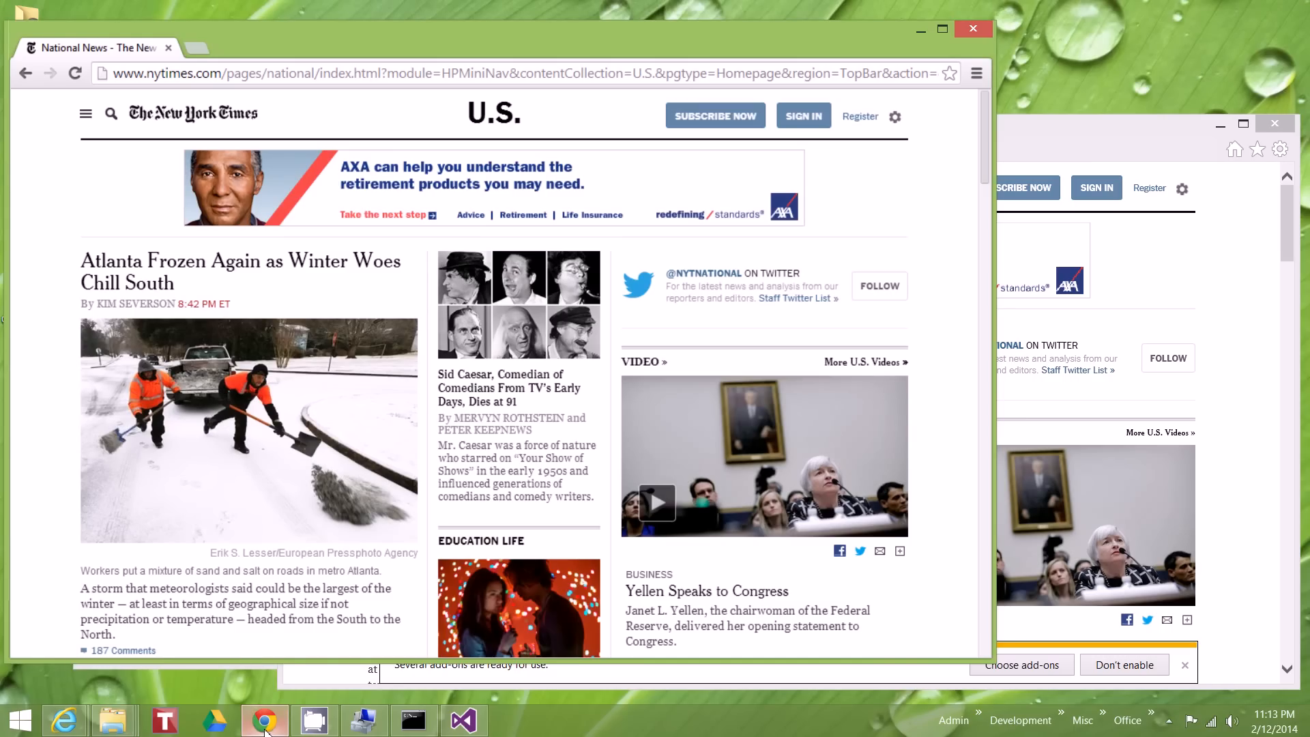
mouse_move(413, 719)
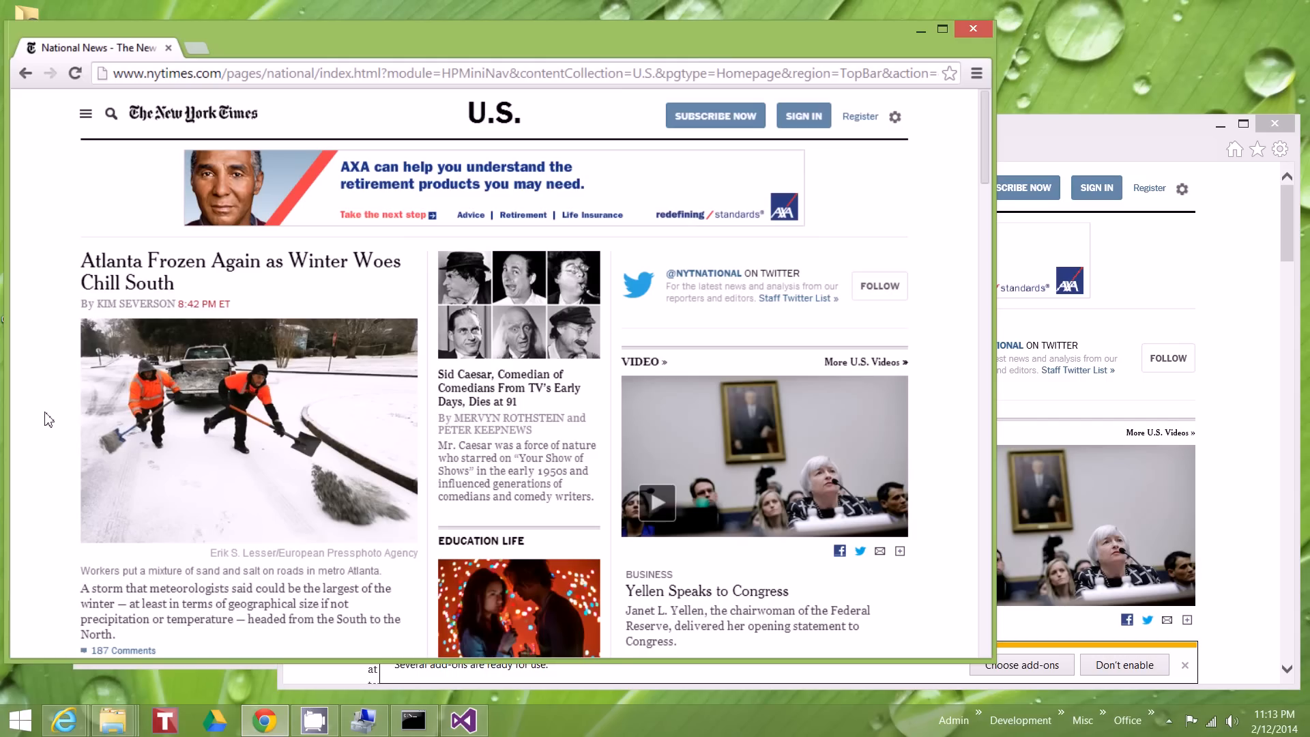
mouse_move(1234, 282)
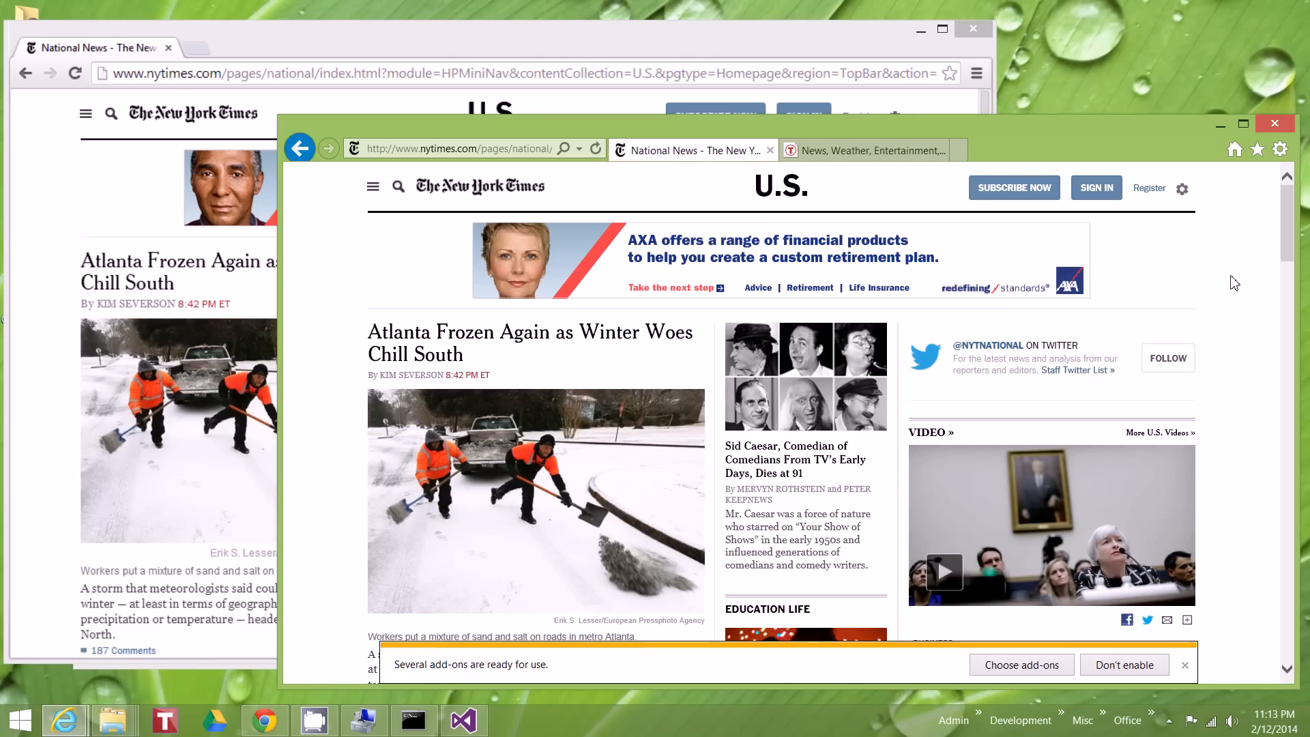
mouse_move(35, 196)
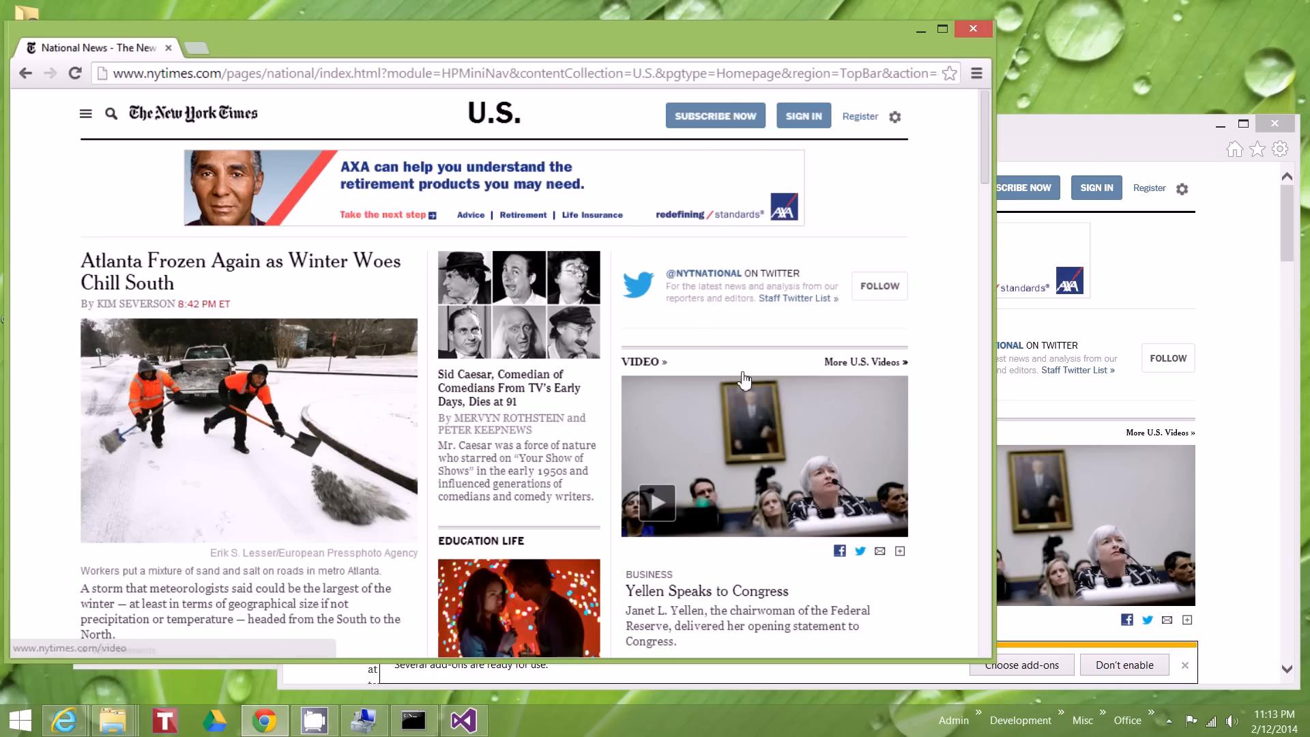
mouse_move(938, 324)
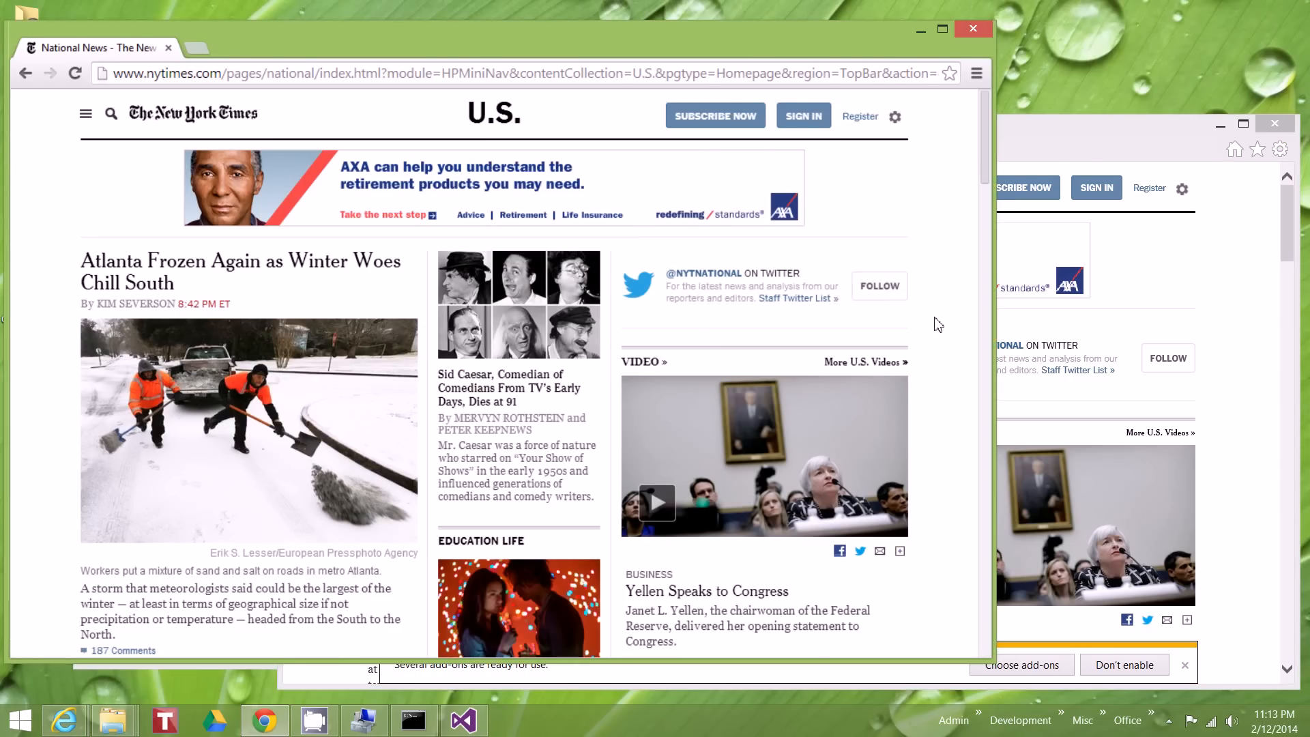
mouse_move(942, 322)
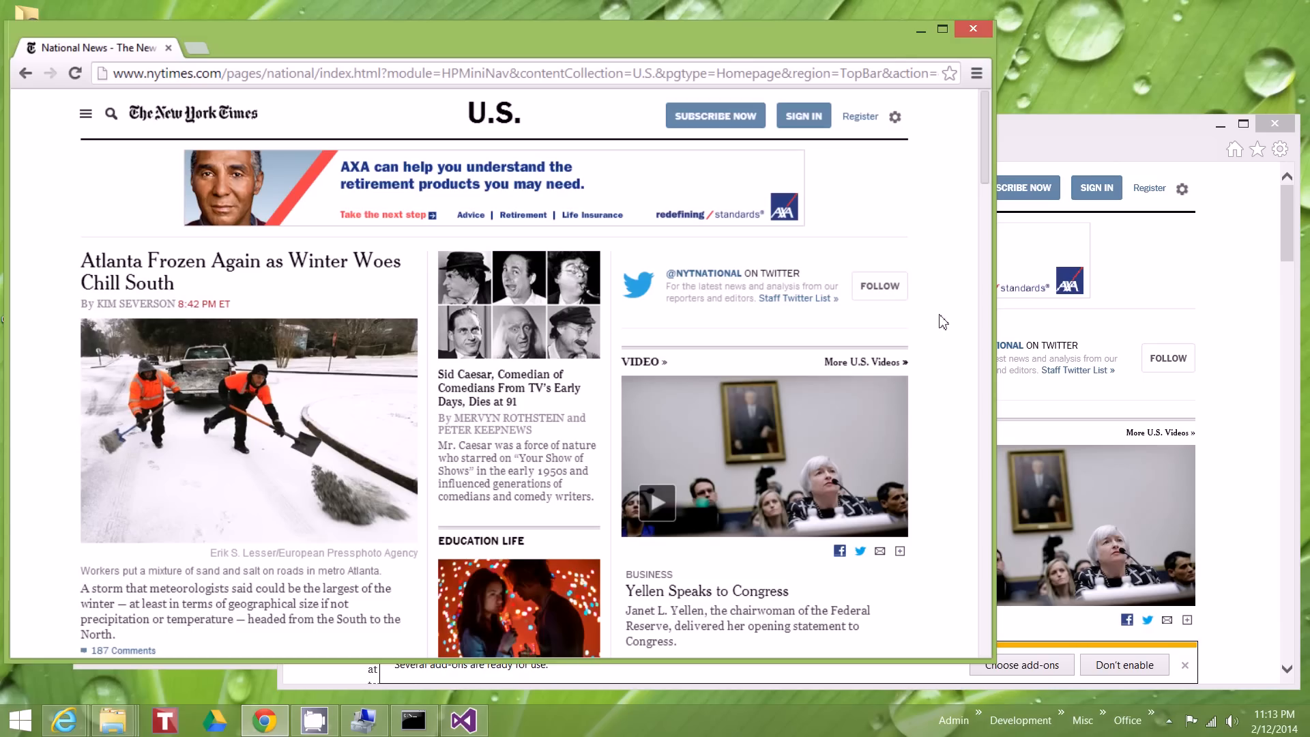
mouse_move(948, 309)
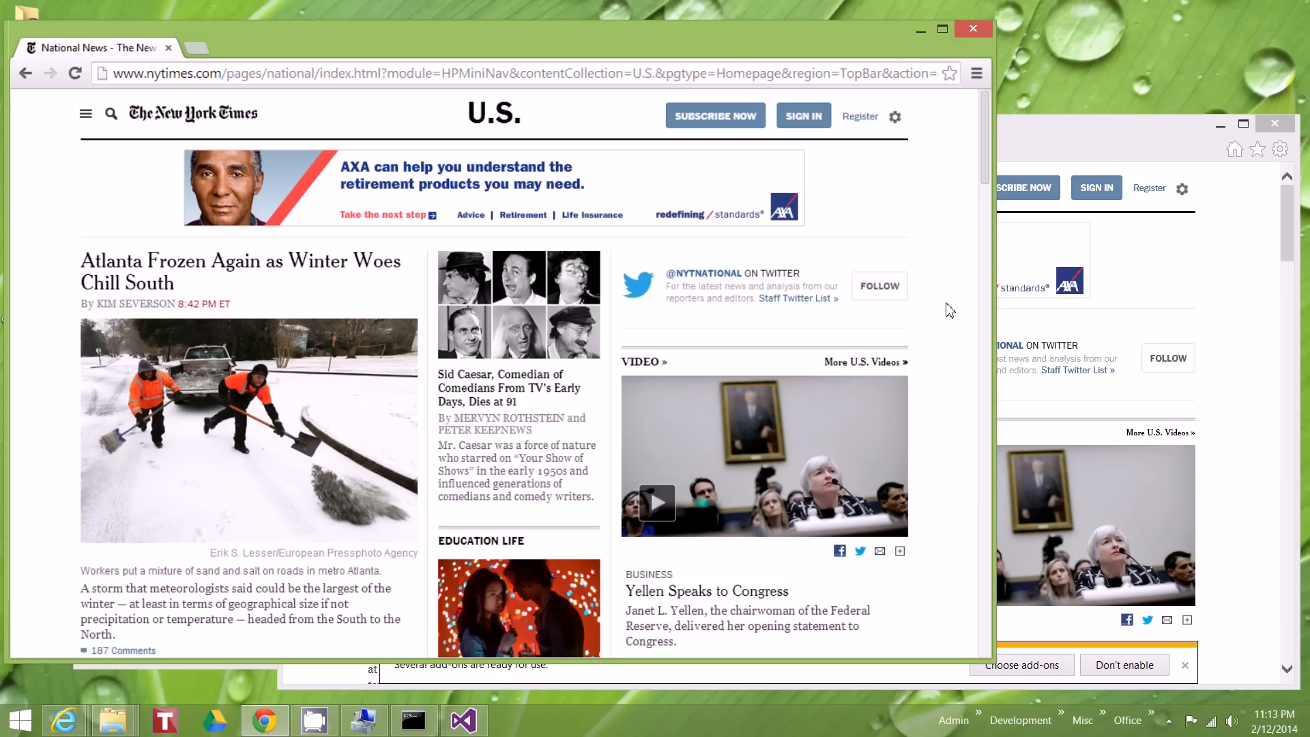
mouse_move(953, 198)
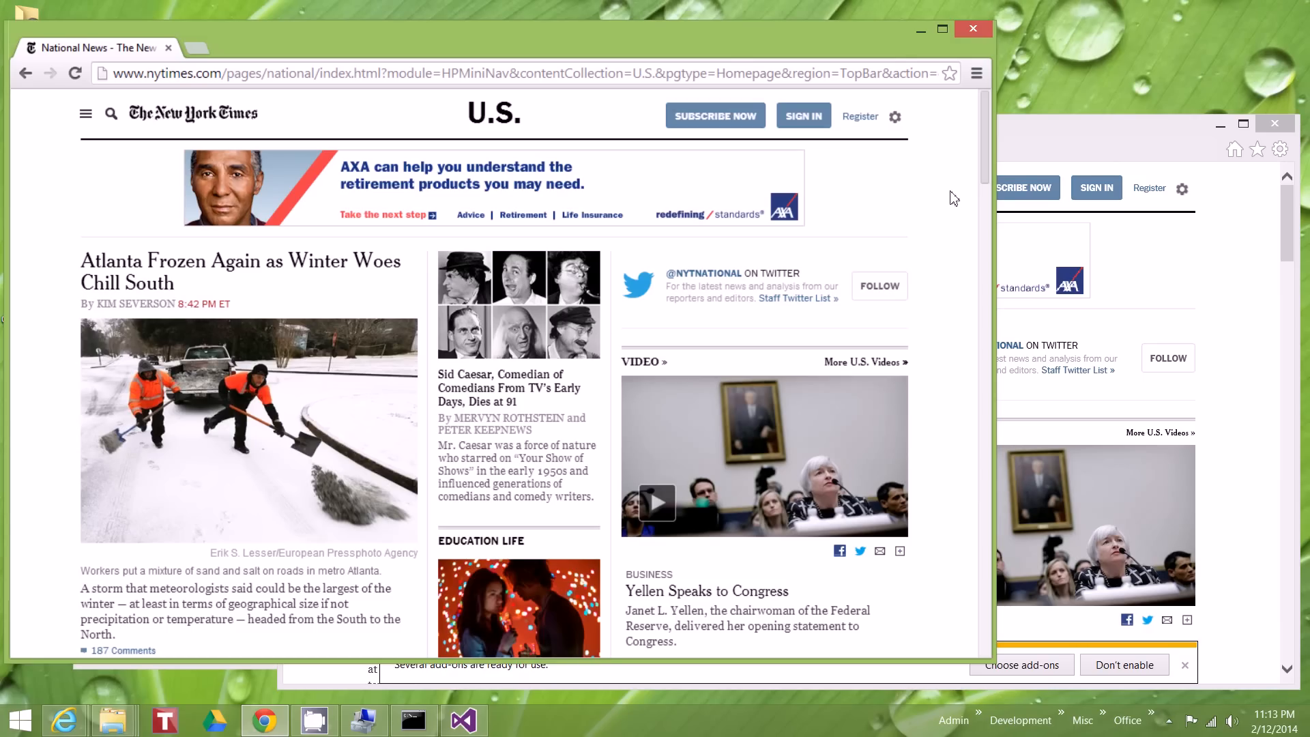
mouse_move(971, 29)
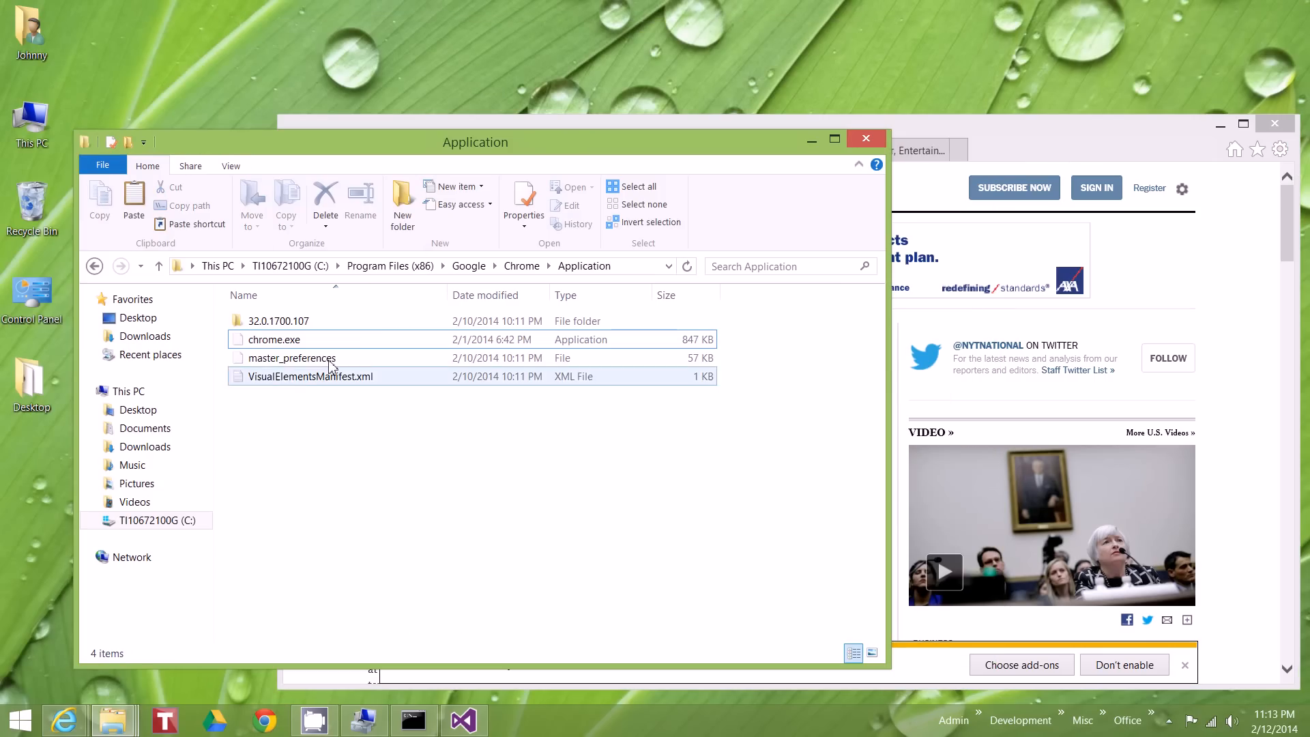
Go to Program Files (x86)\Google\Chrome\Application and bring up chrome.exe's context menu
left_click(274, 339)
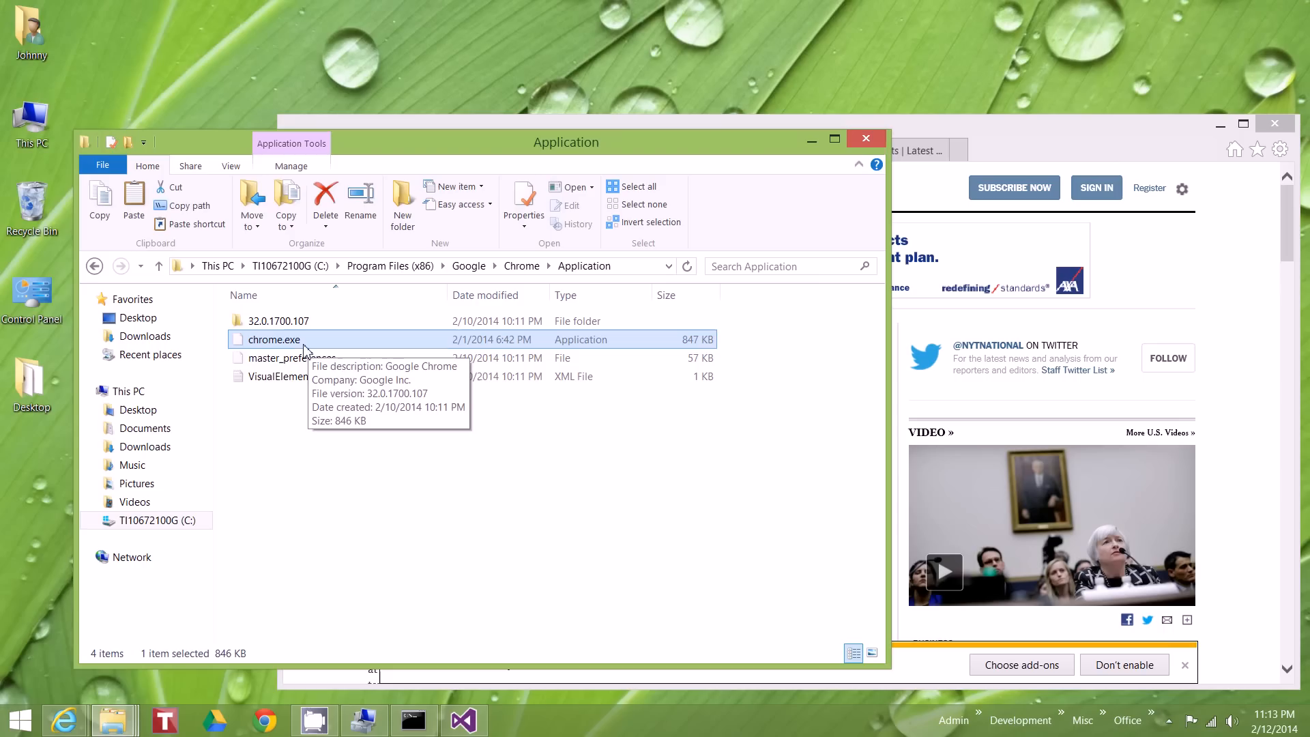
left_click(389, 266)
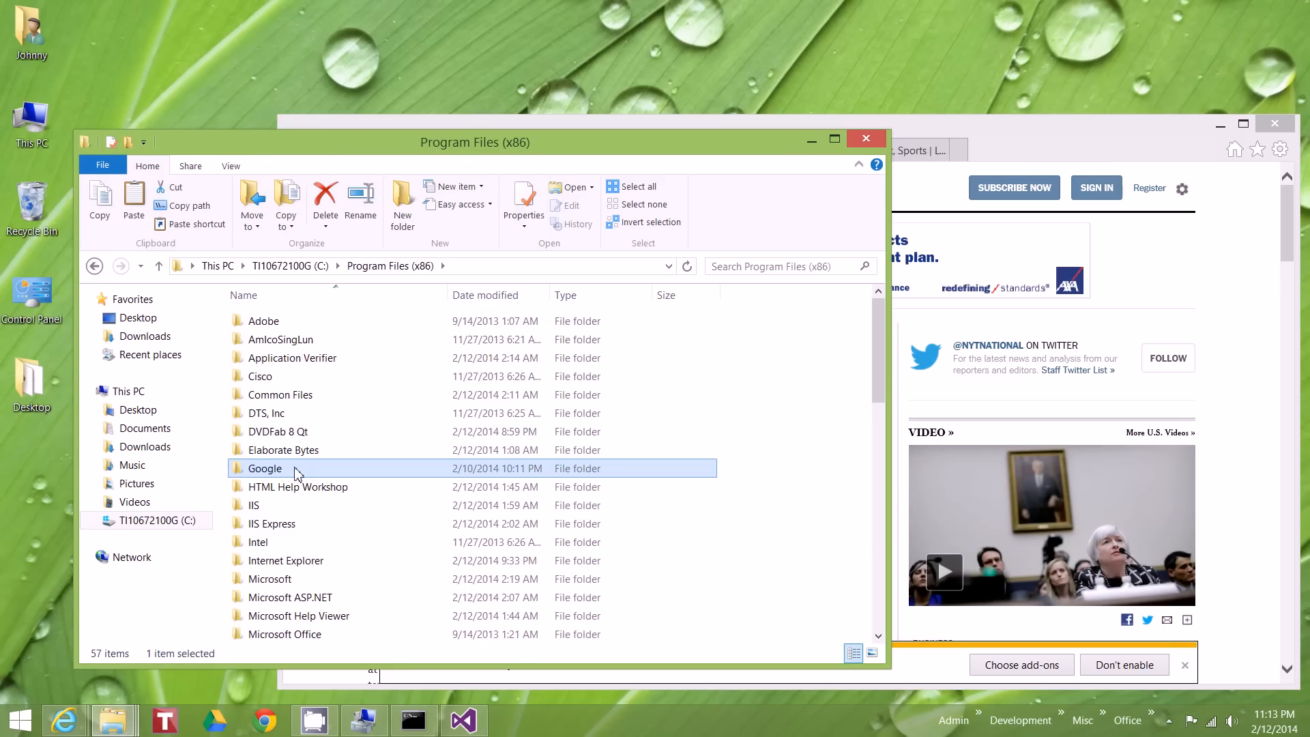
double_click(264, 468)
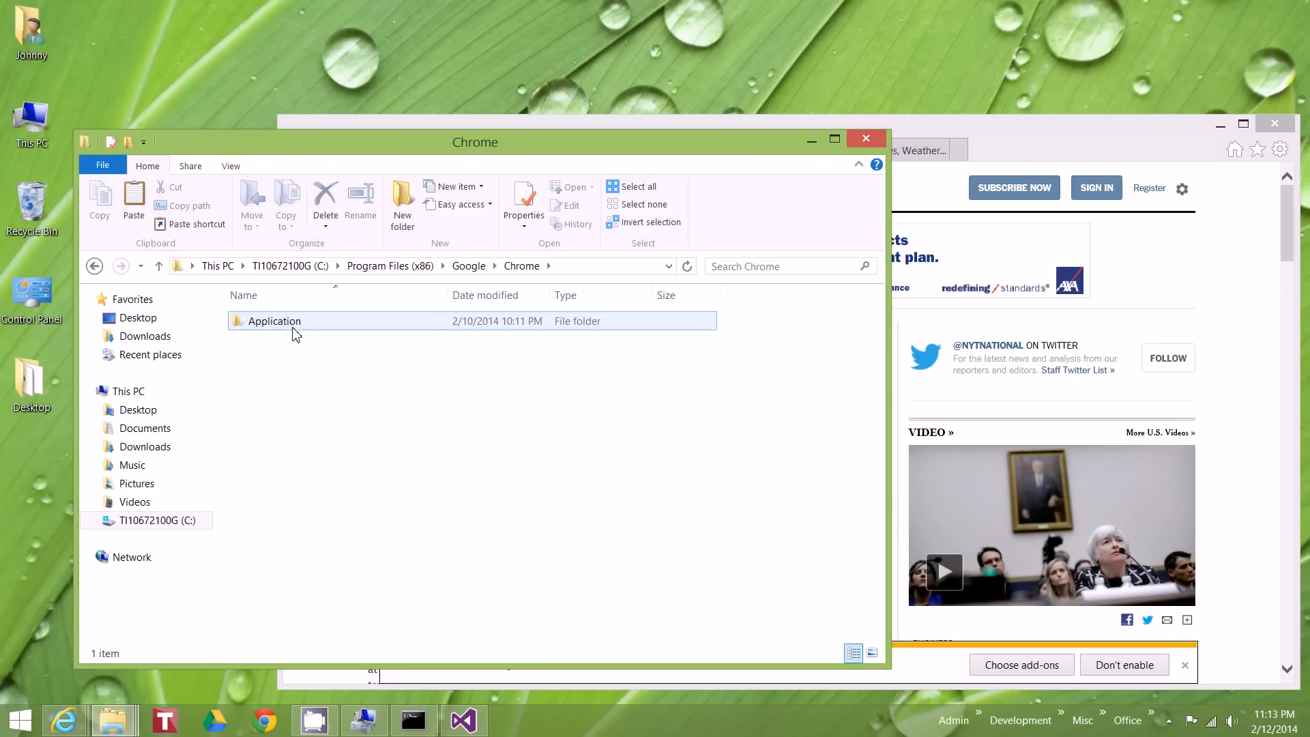
double_click(273, 320)
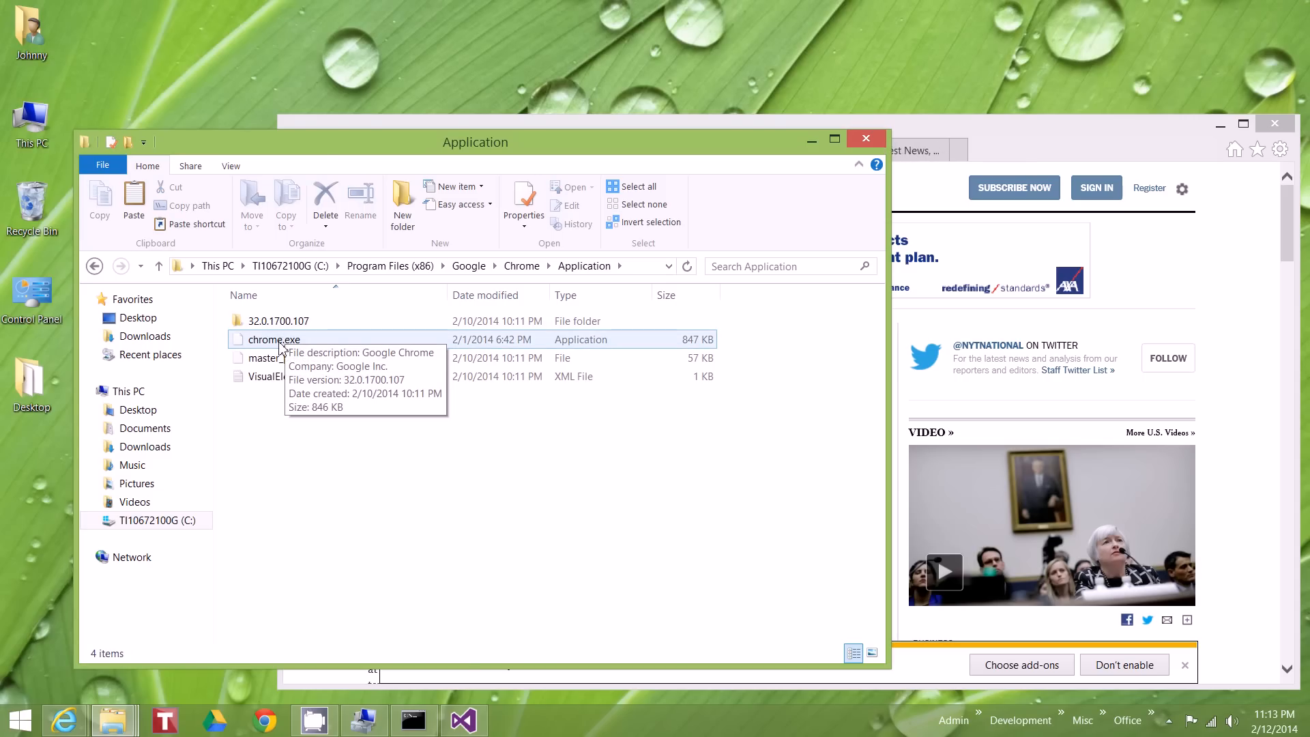
right_click(273, 339)
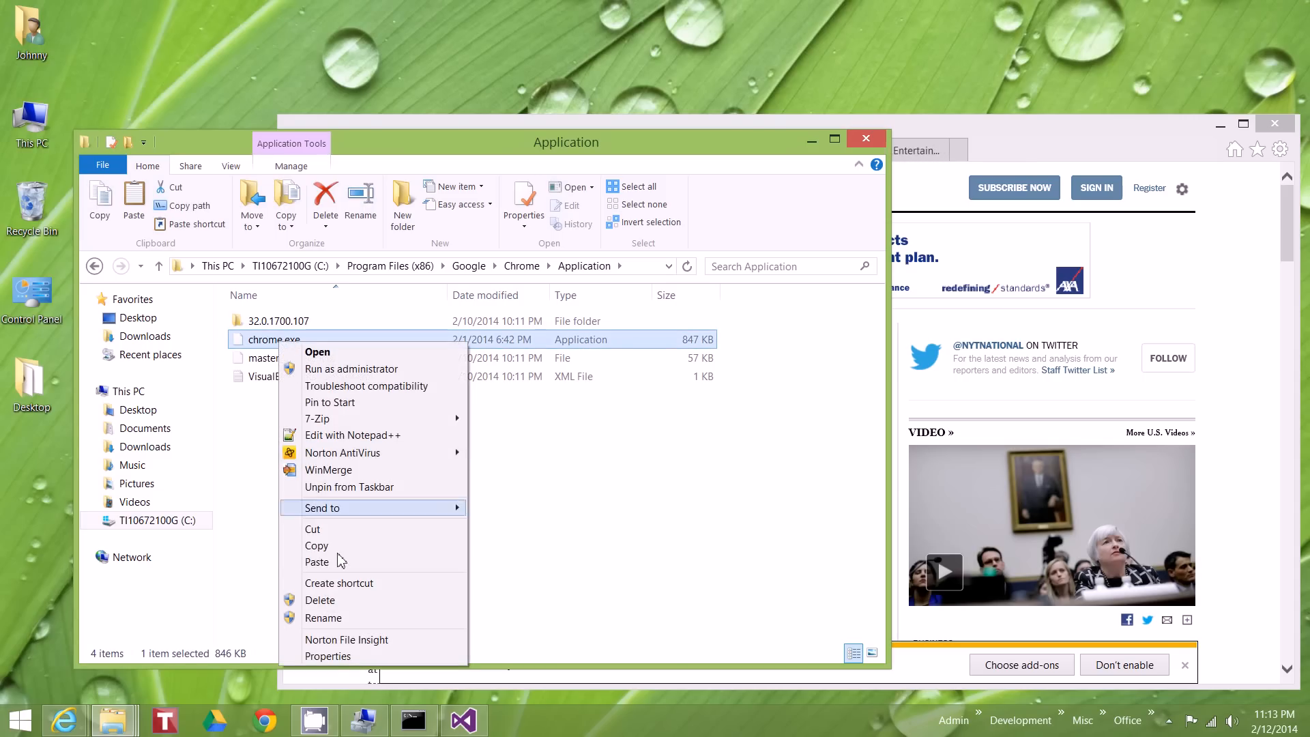
In chrome.exe Properties, tick 'Disable display scaling on high DPI settings' under Compatibility, apply, and close
left_click(327, 656)
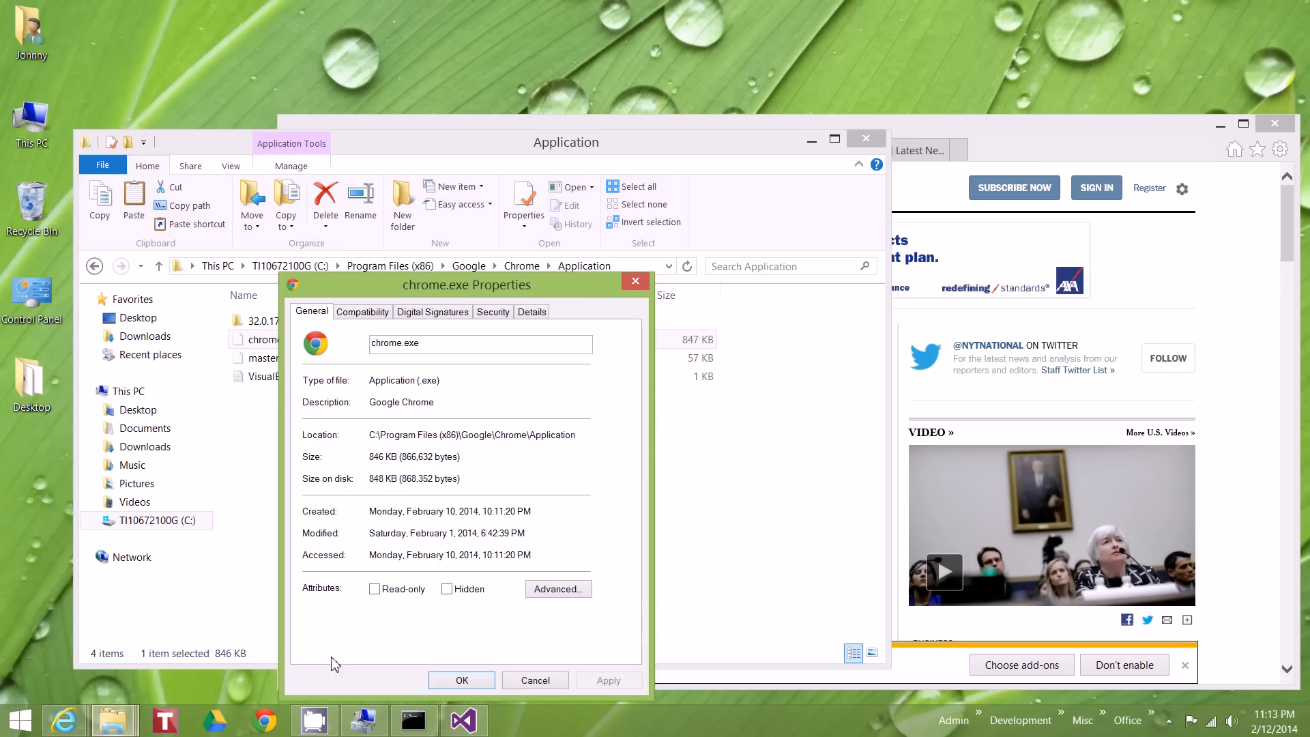
left_click(361, 312)
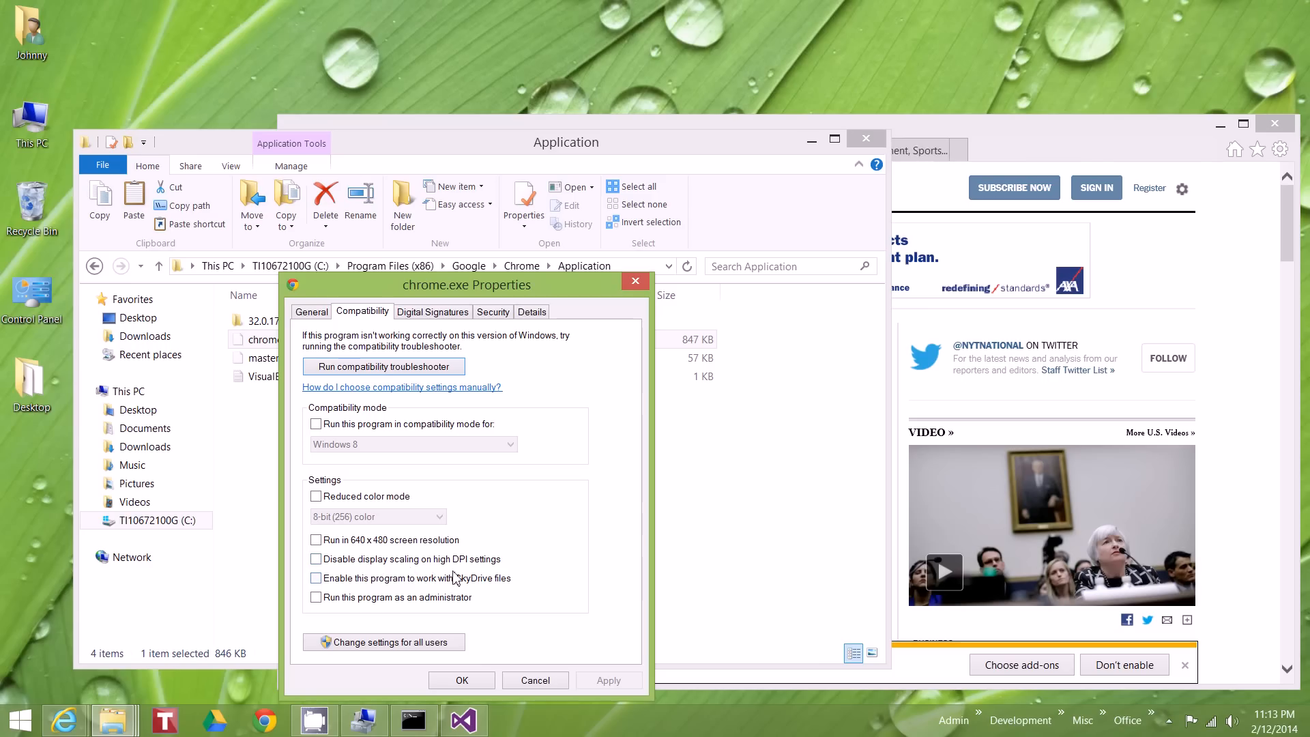
mouse_move(507, 551)
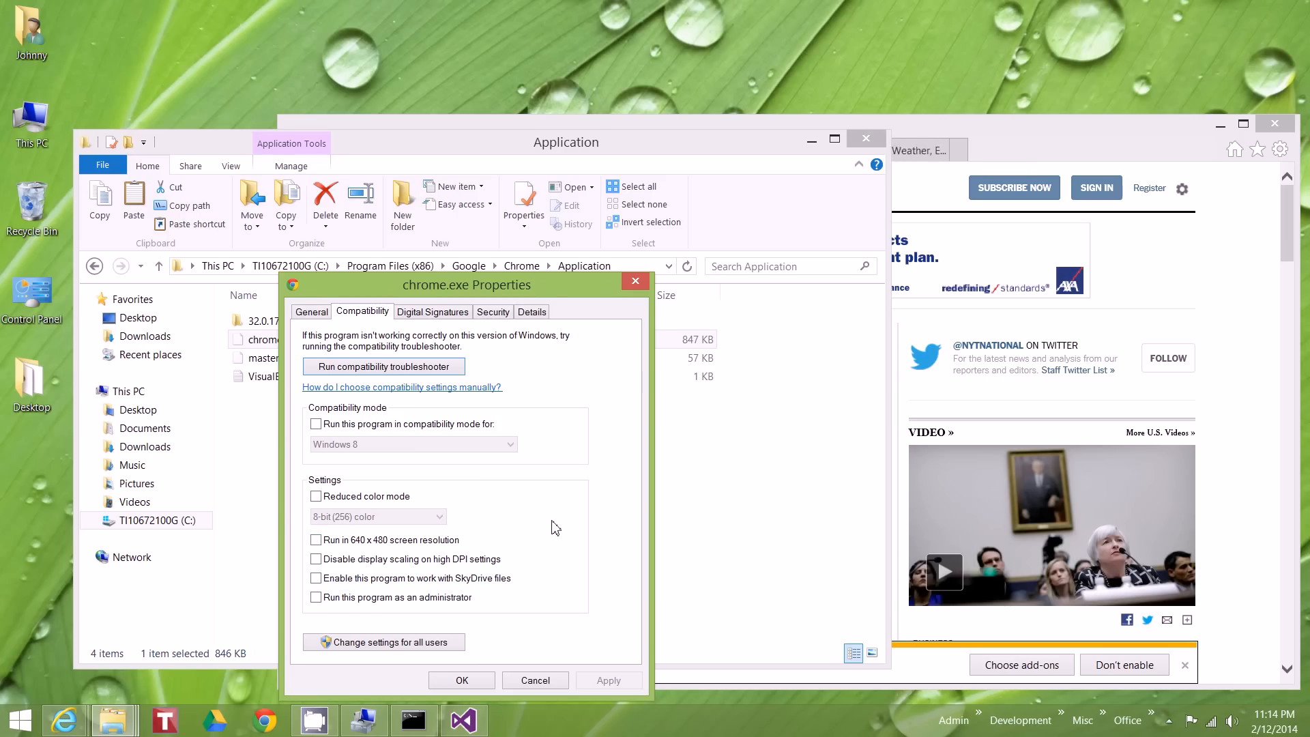
mouse_move(595, 525)
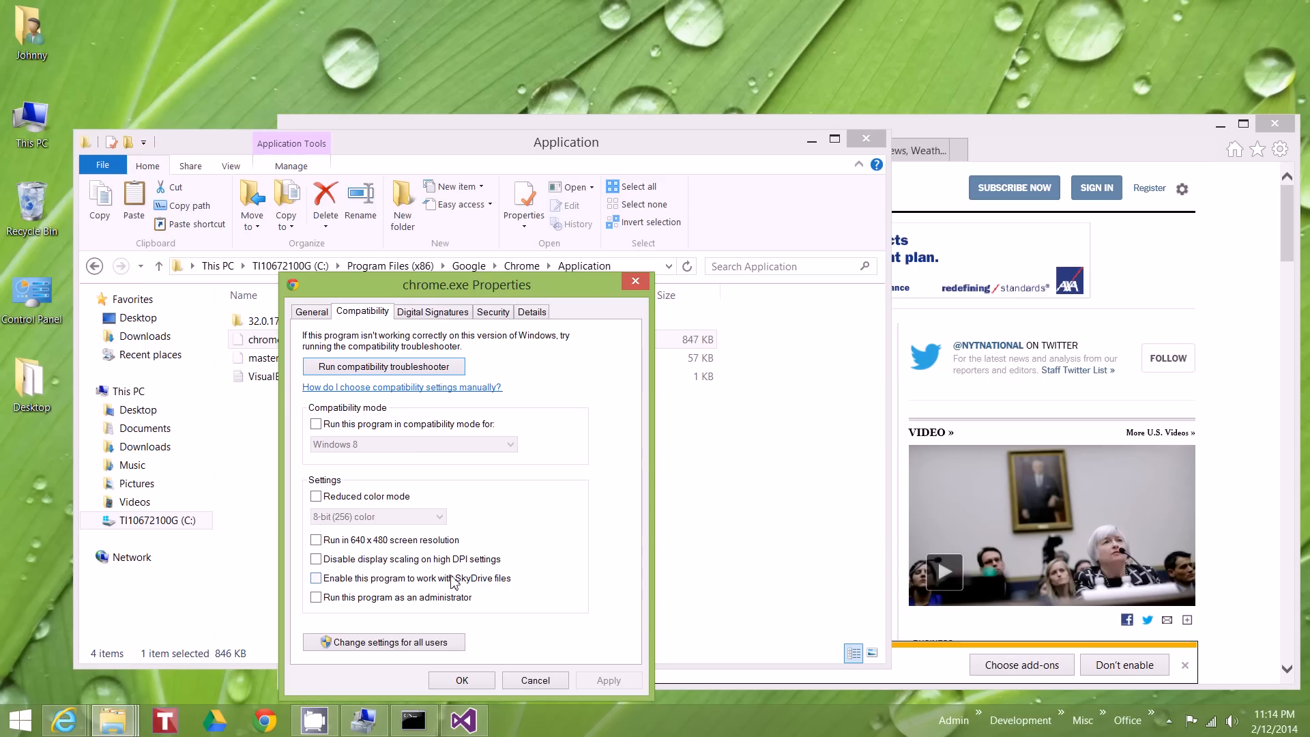
mouse_move(443, 570)
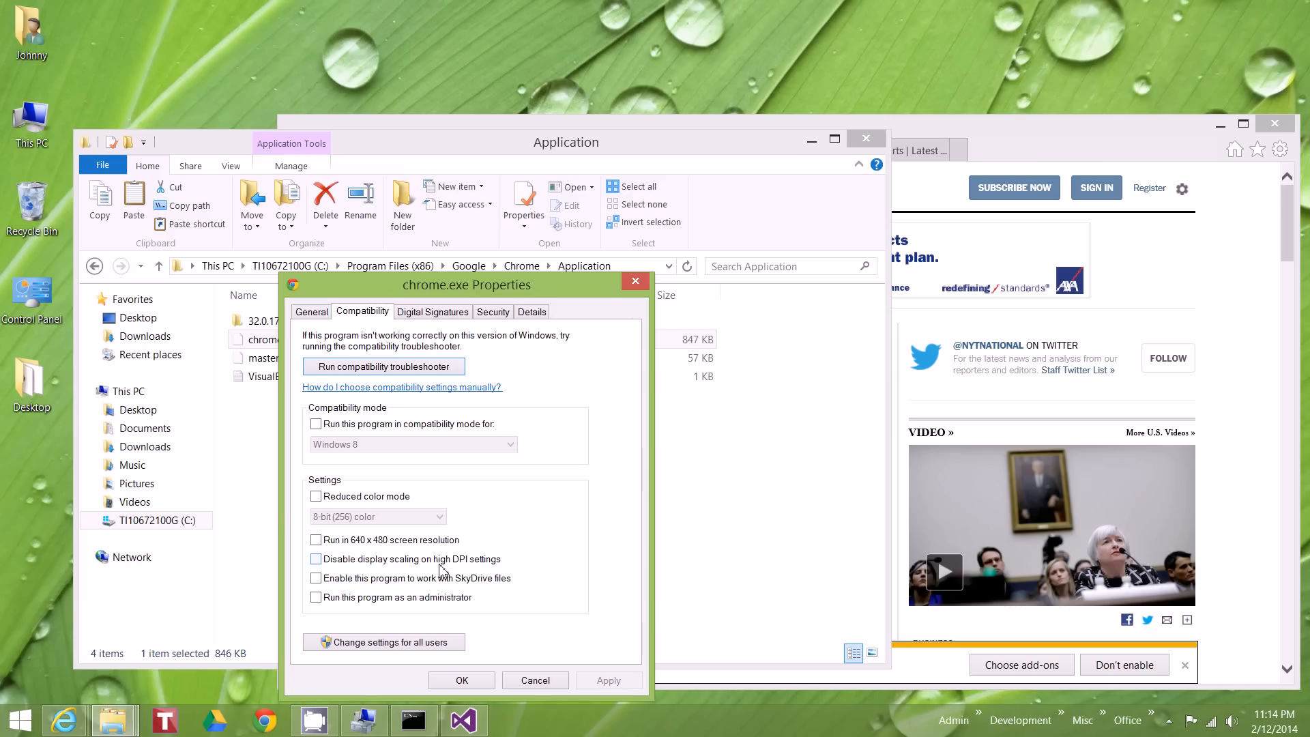
left_click(316, 558)
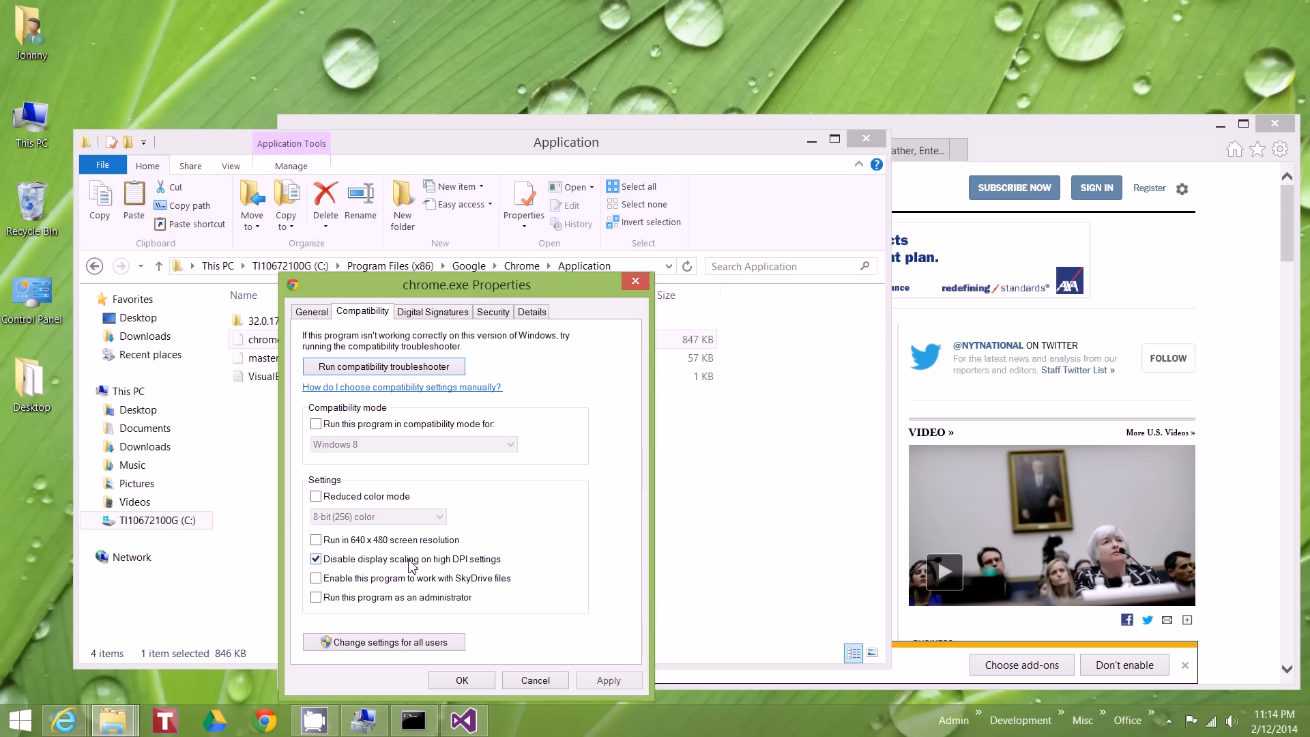
left_click(609, 680)
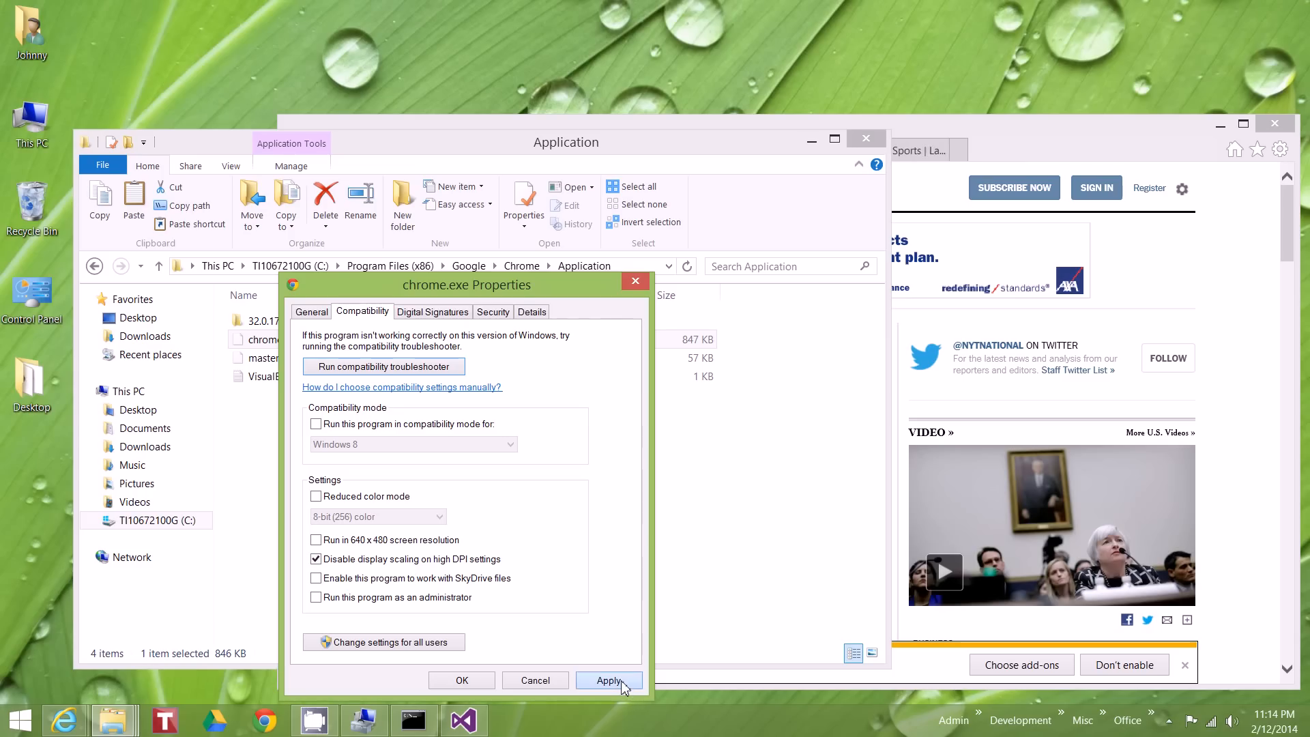
left_click(608, 681)
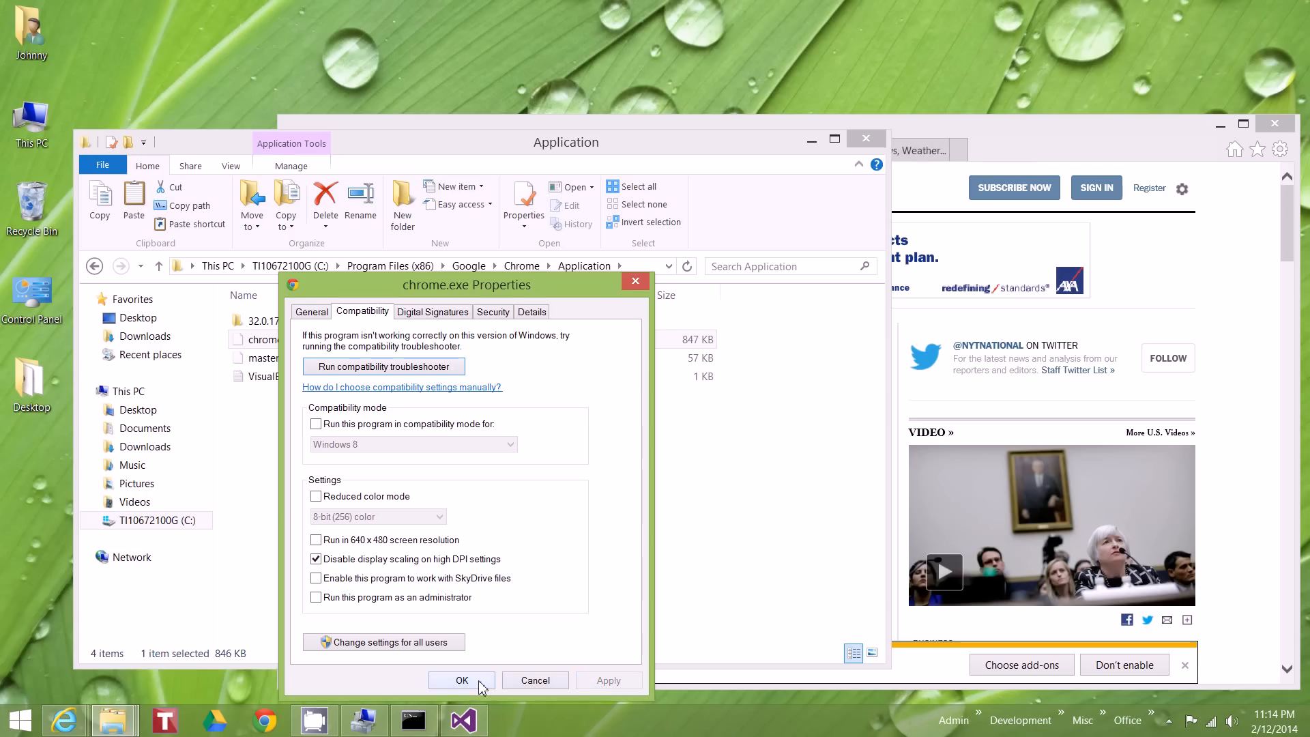
left_click(462, 680)
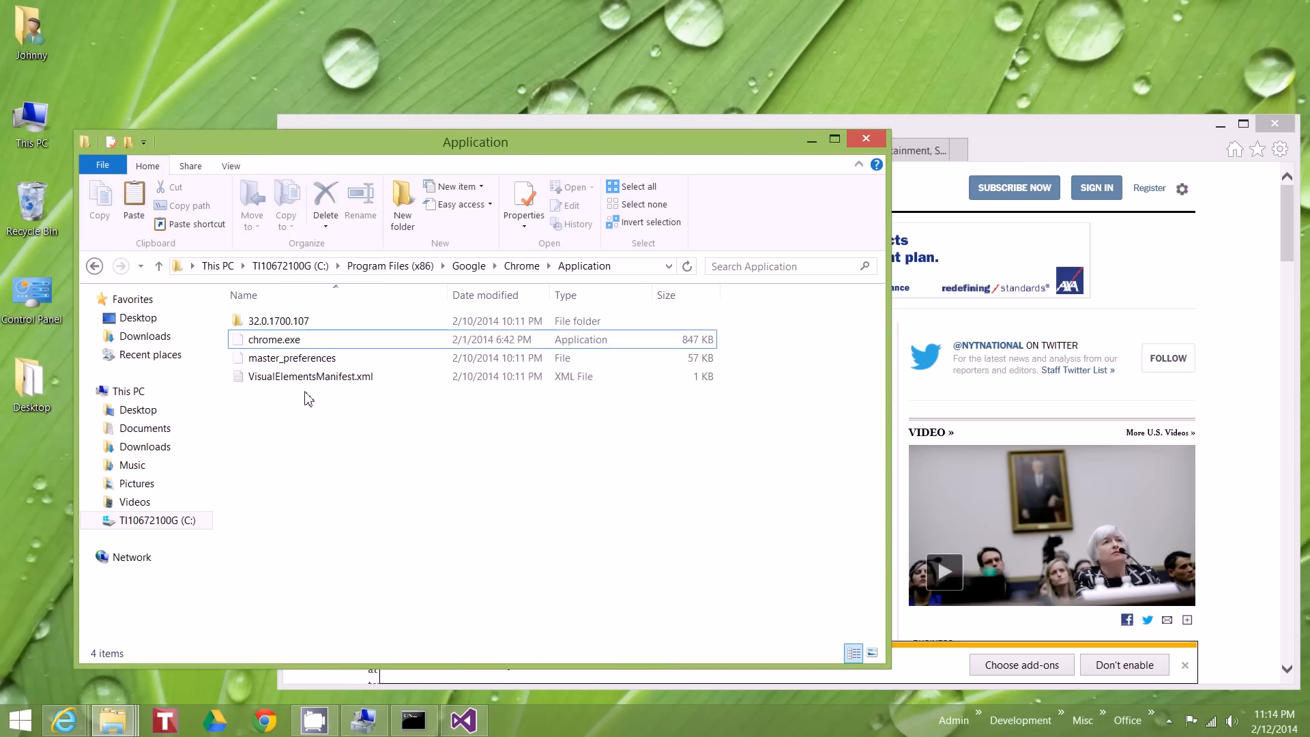
Relaunch Chrome from chrome.exe and load the New York Times U.S. news page
double_click(274, 340)
type("www.")
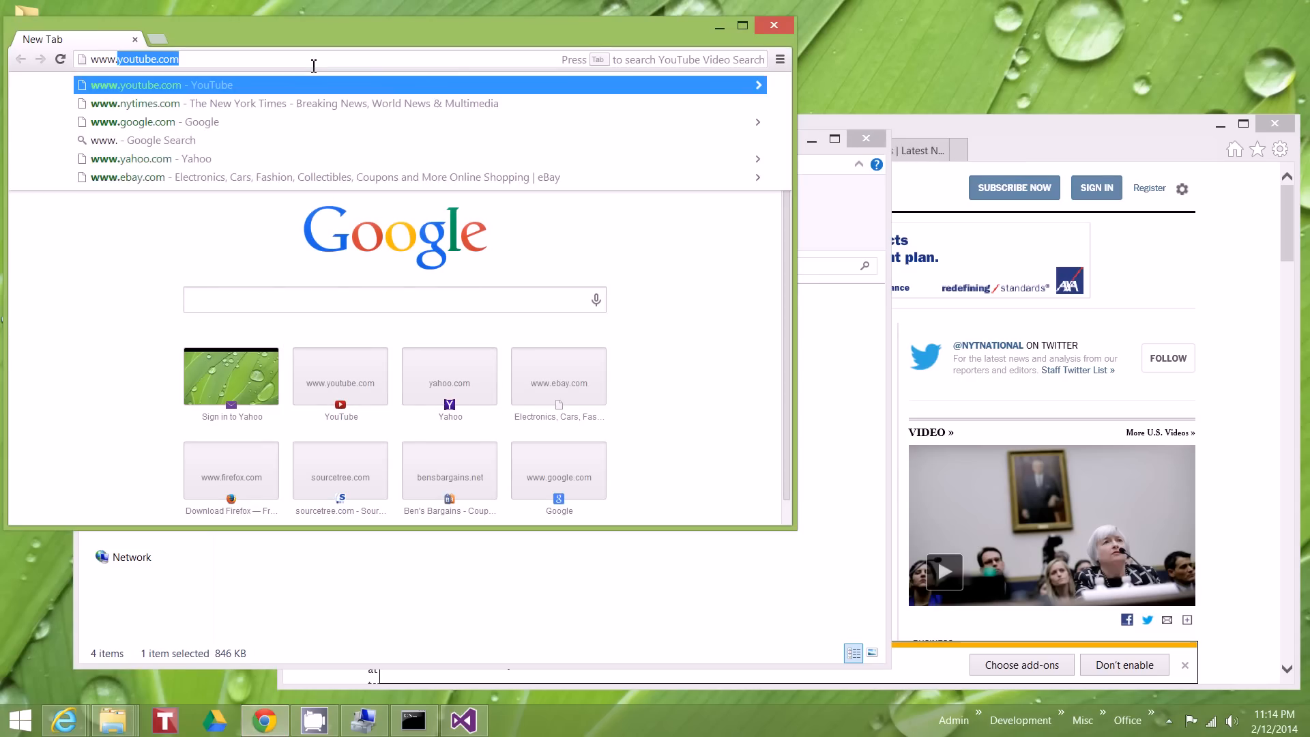
key("Backspace")
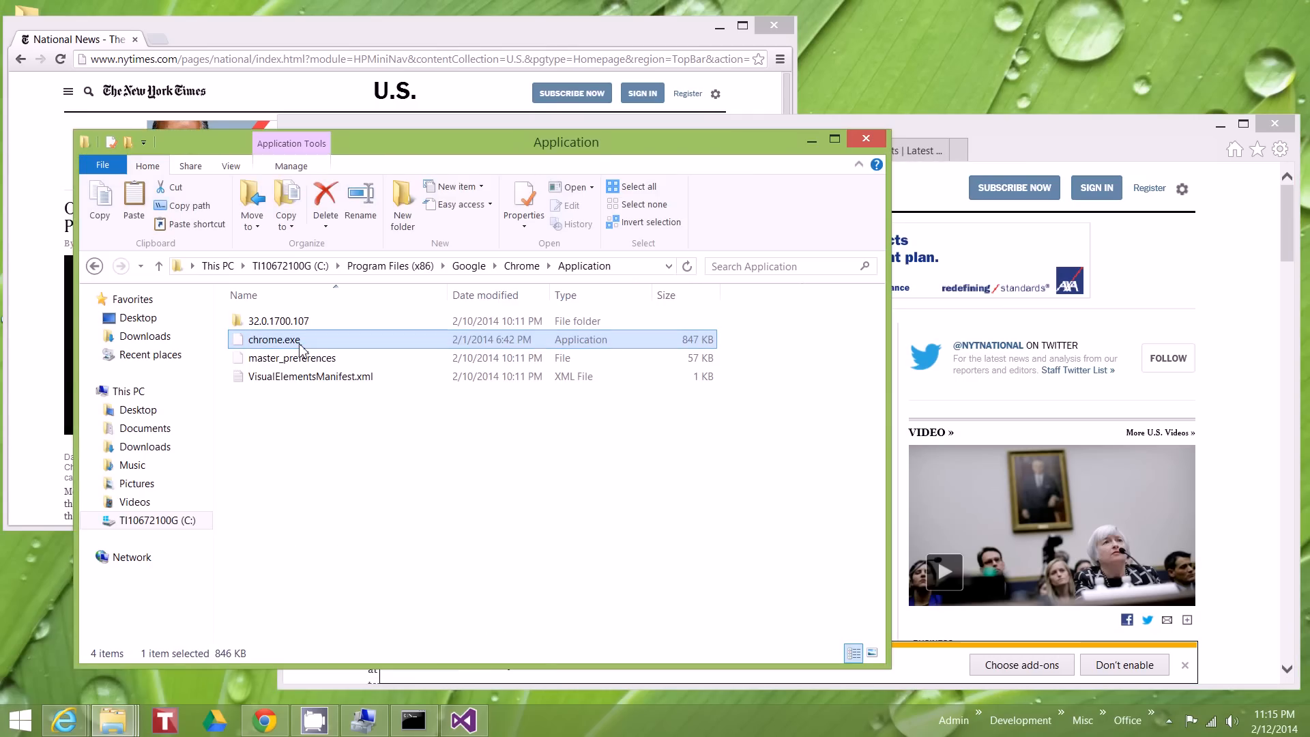
right_click(274, 340)
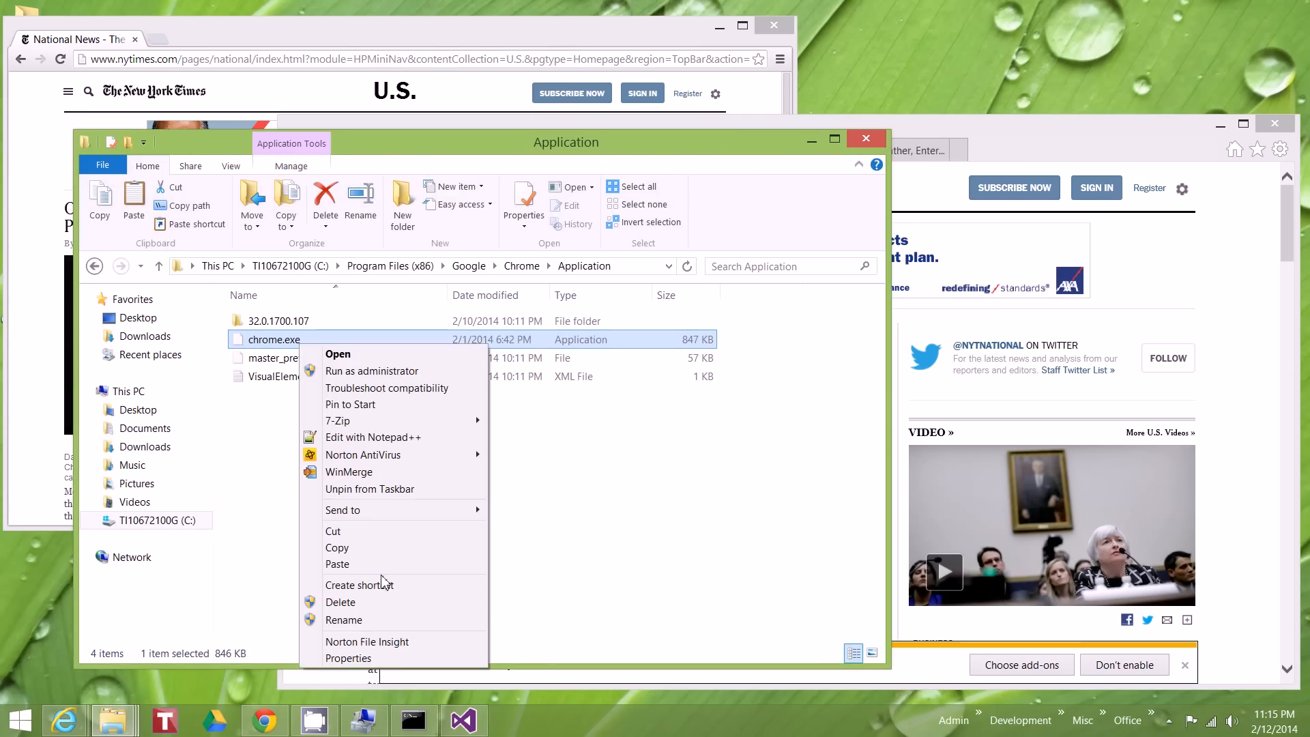
mouse_move(377, 655)
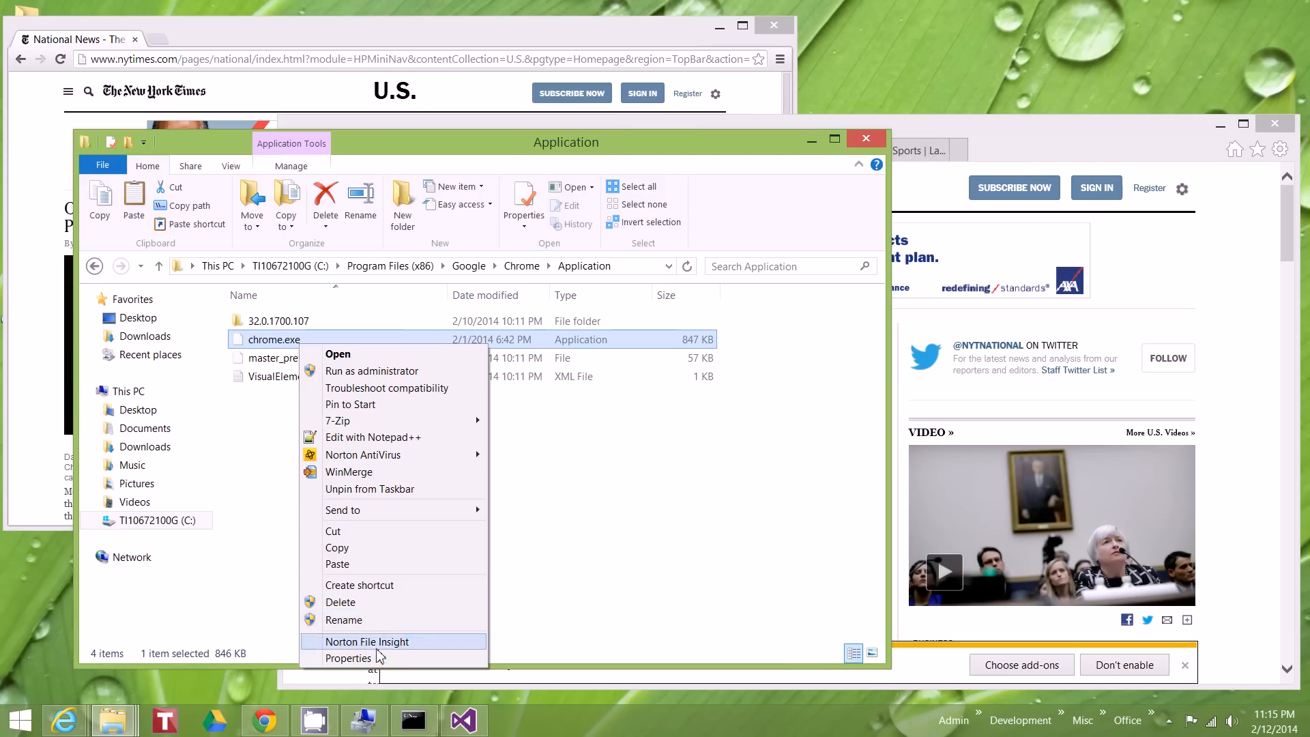
left_click(349, 658)
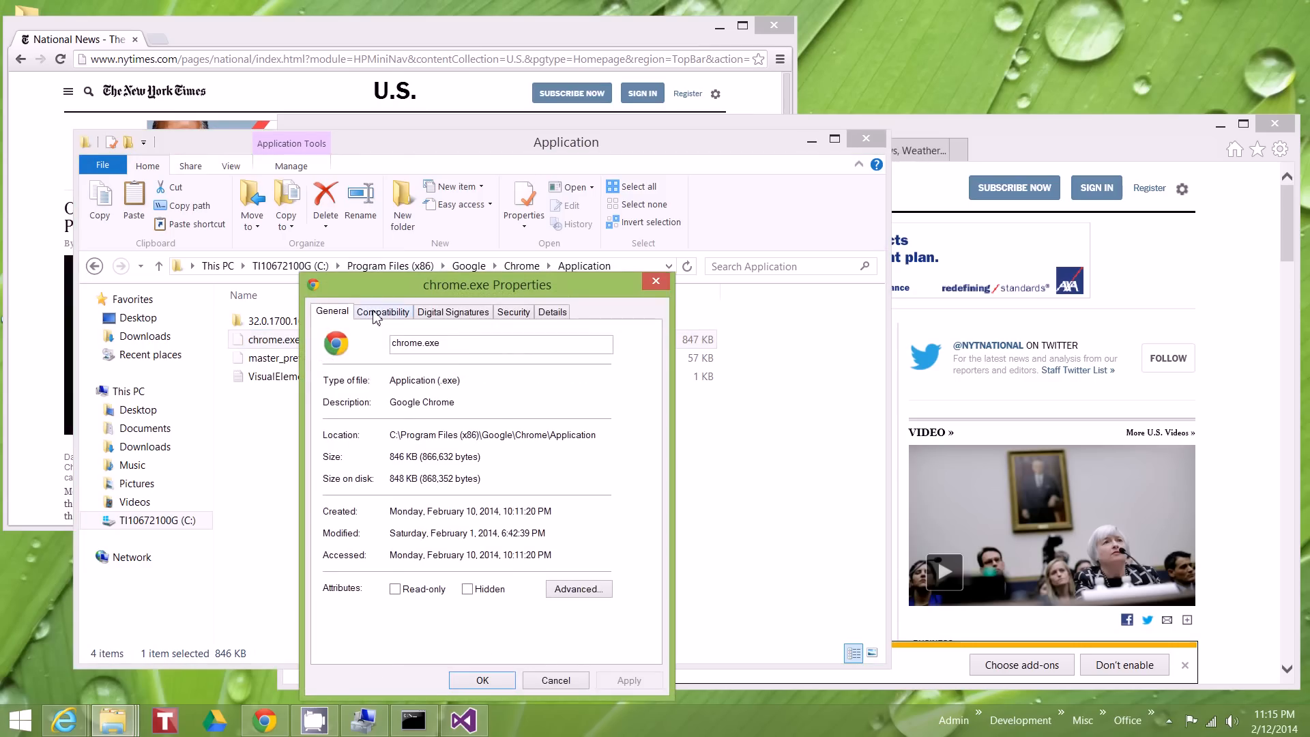
left_click(383, 312)
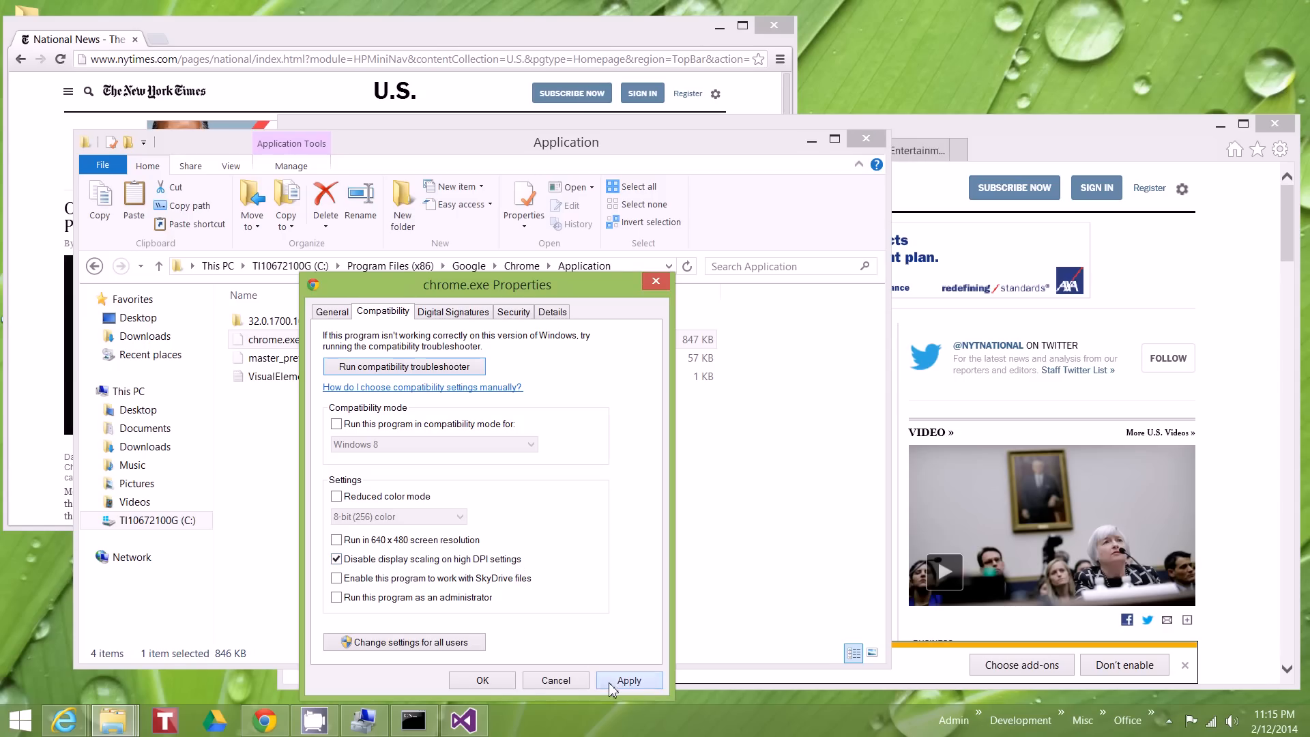
left_click(482, 680)
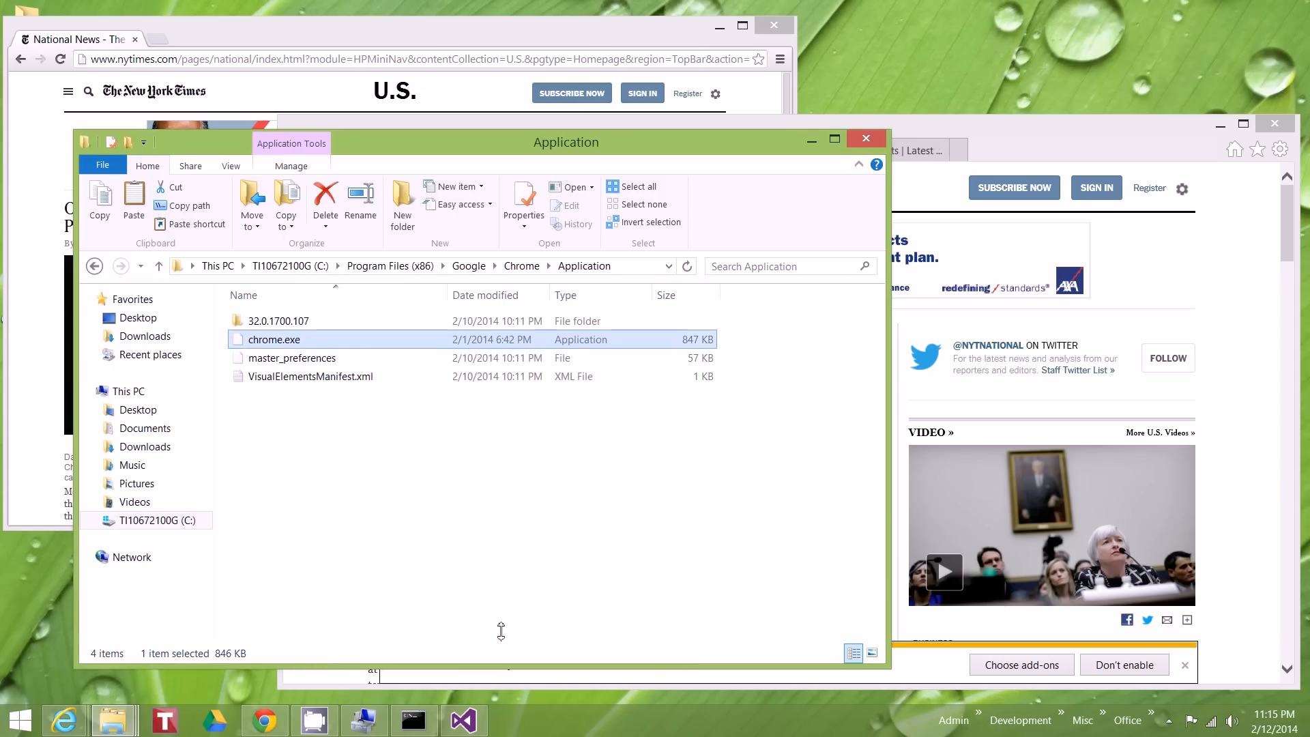
mouse_move(1016, 146)
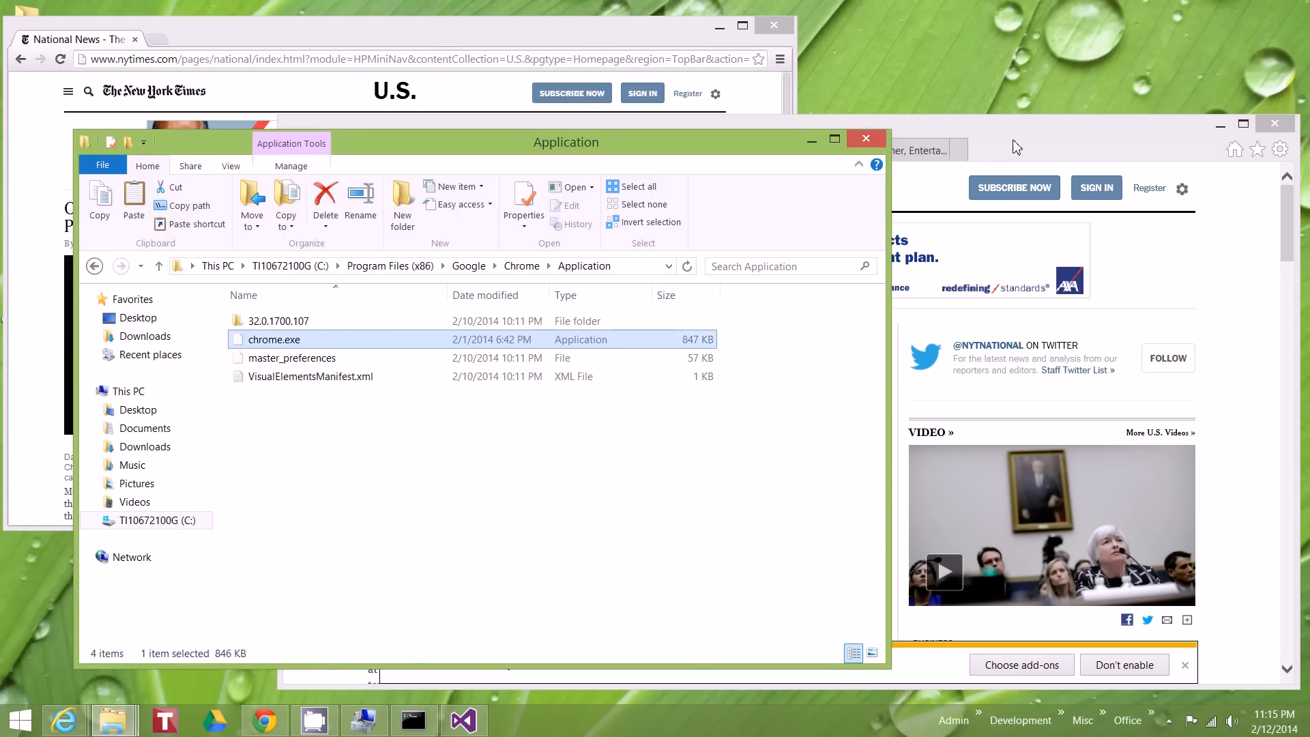
mouse_move(990, 157)
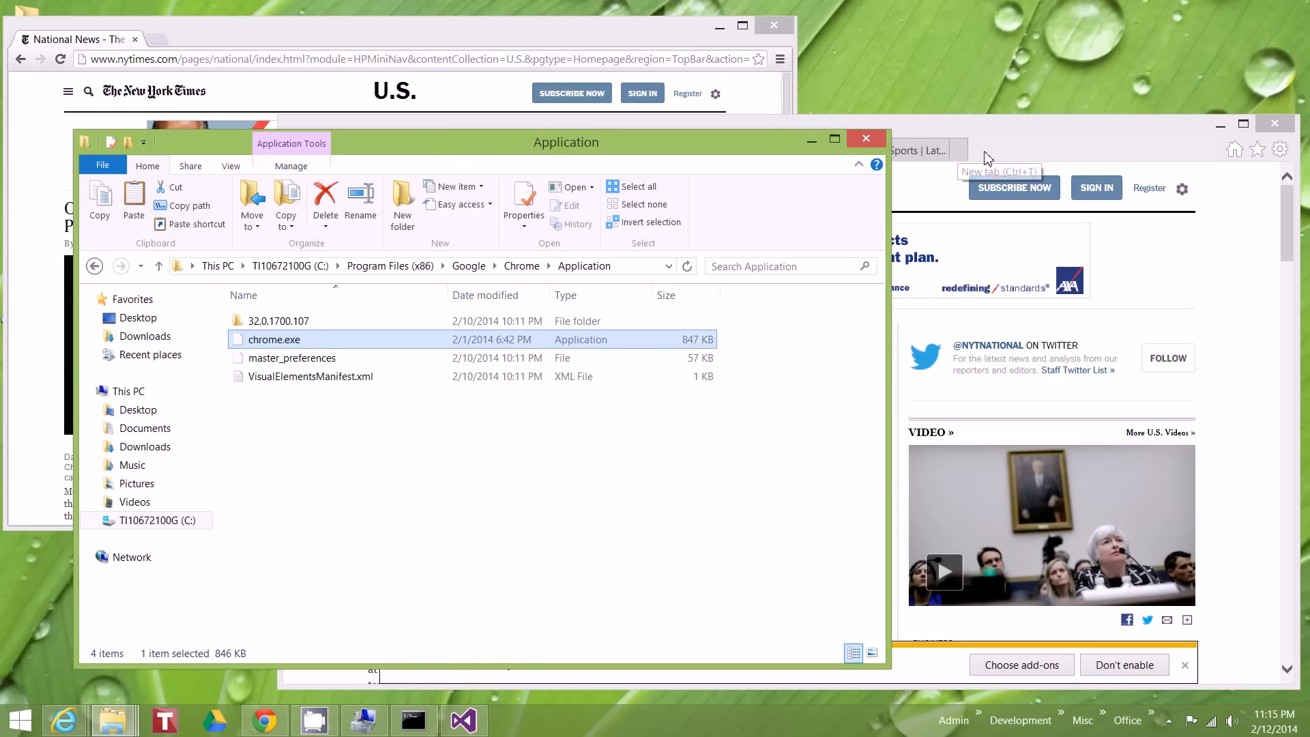